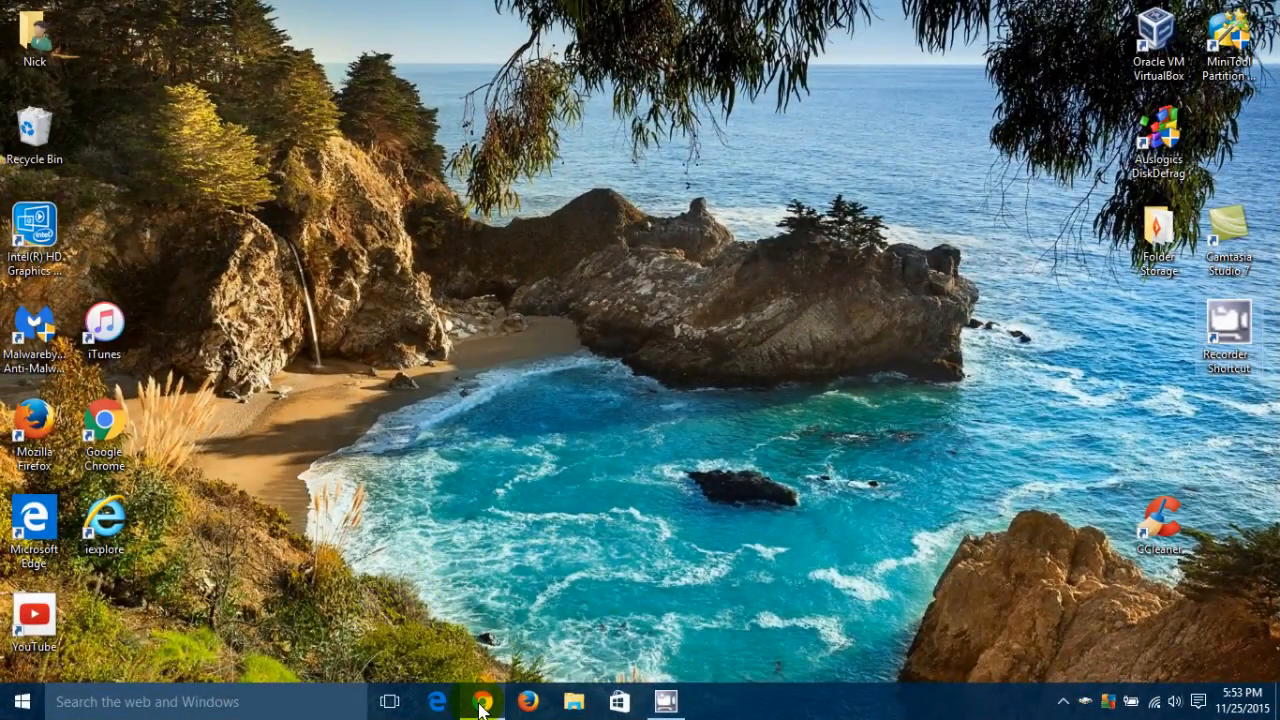
Step: Launch Chrome and search Google for "cpu z"
{"action": "left_click", "coordinate": [482, 700]}
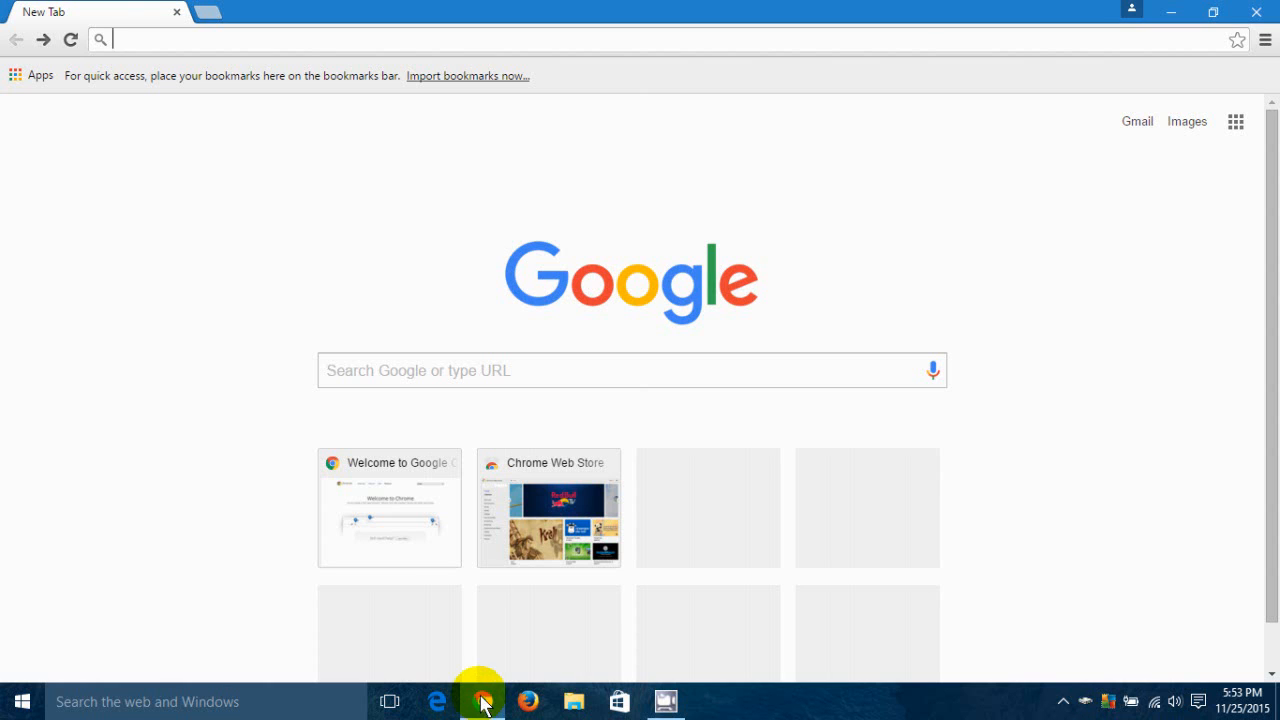
{"action": "left_click", "coordinate": [630, 370]}
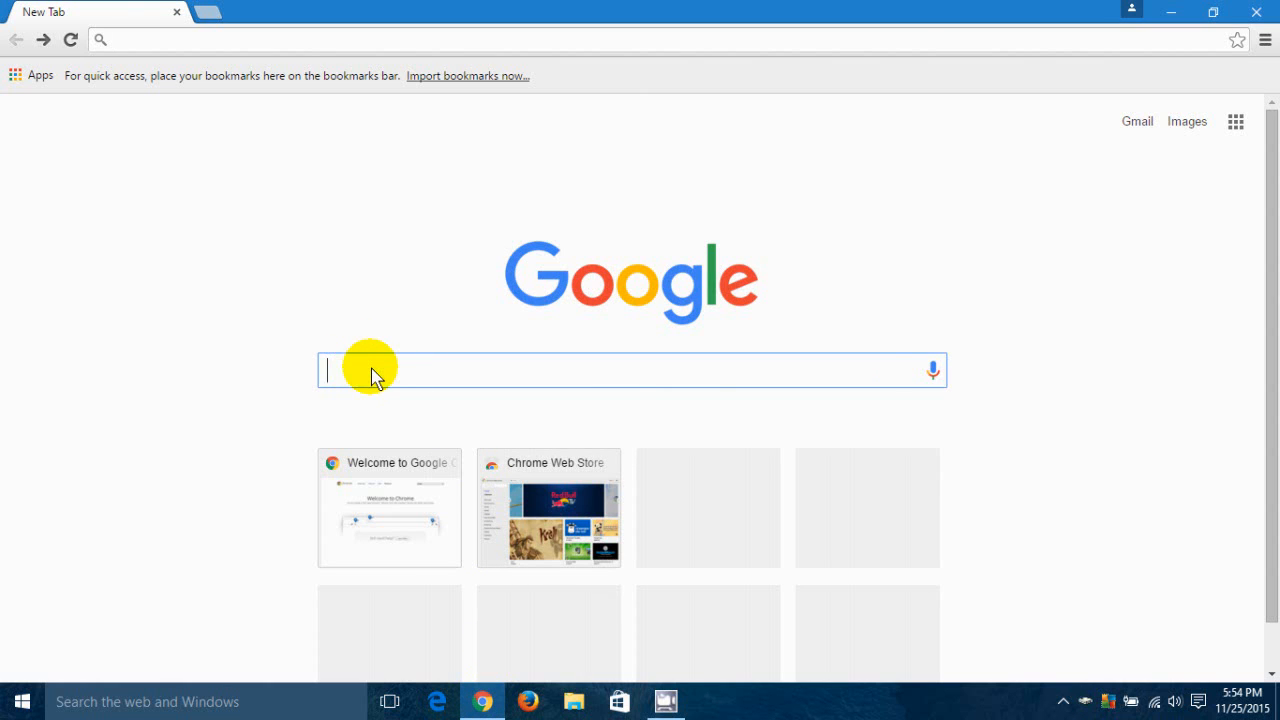
{"action": "type", "text": "cpu z"}
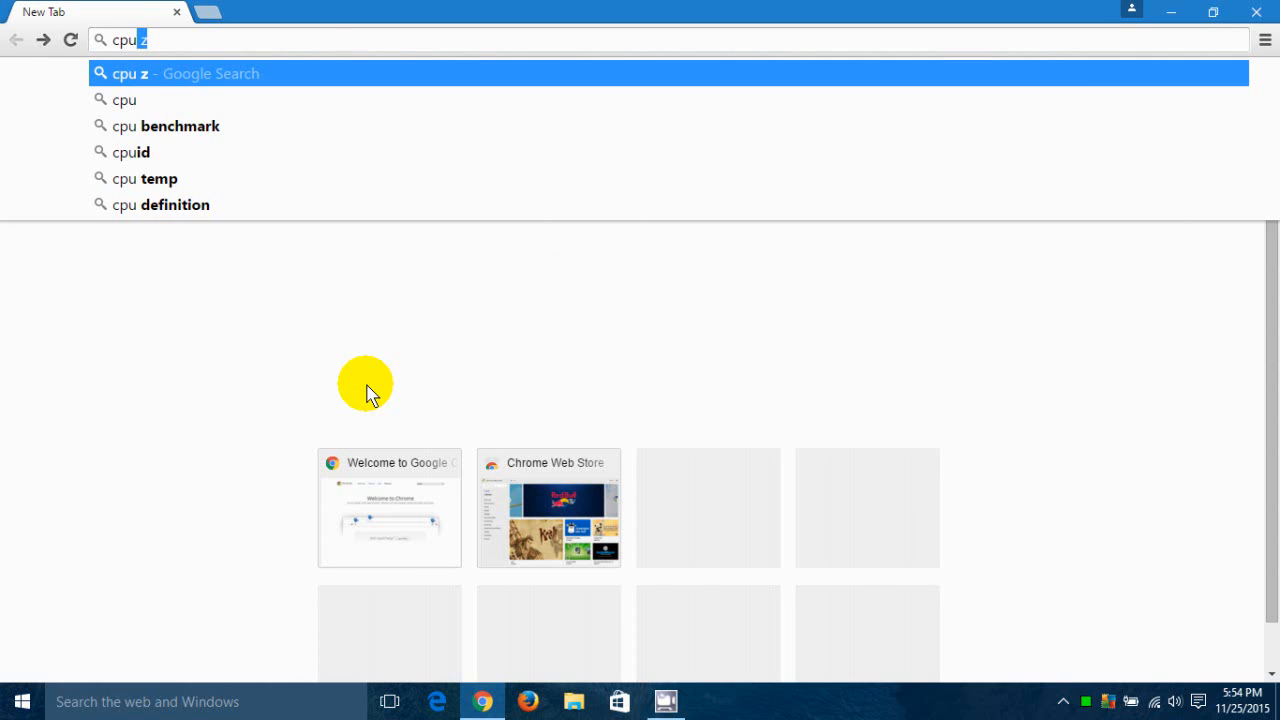
{"action": "mouse_move", "coordinate": [184, 100]}
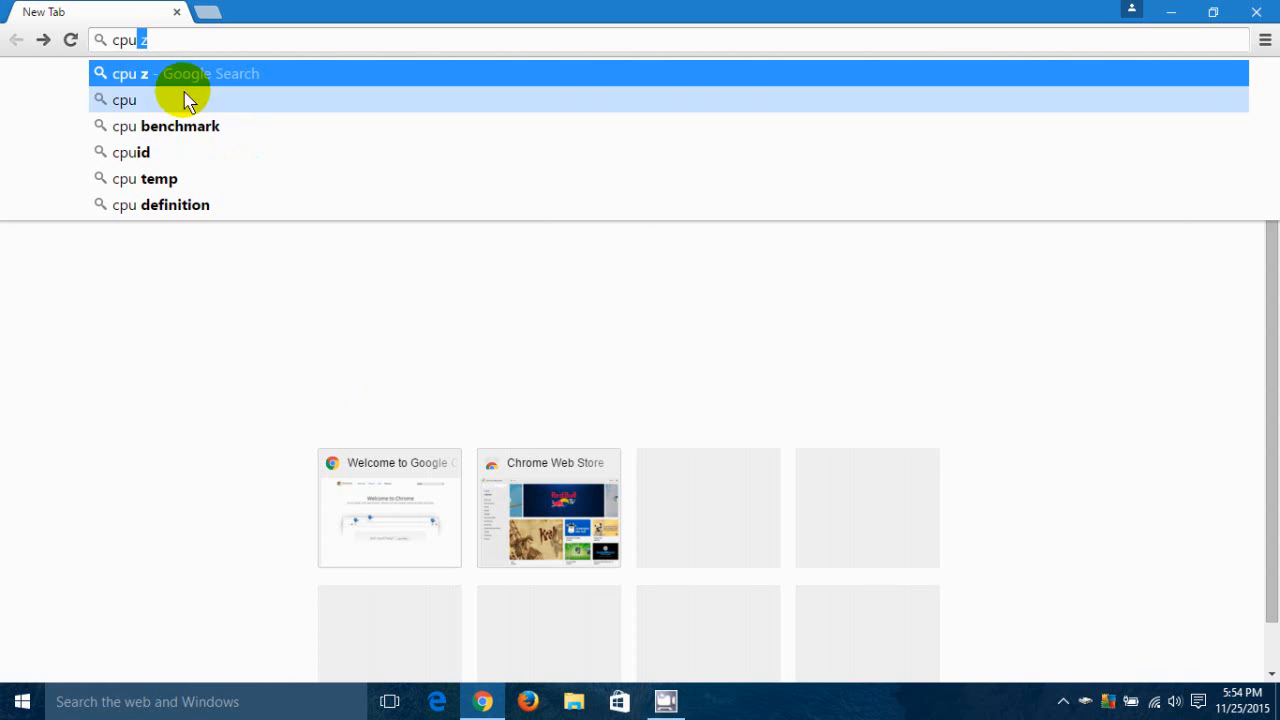
{"action": "mouse_move", "coordinate": [116, 72]}
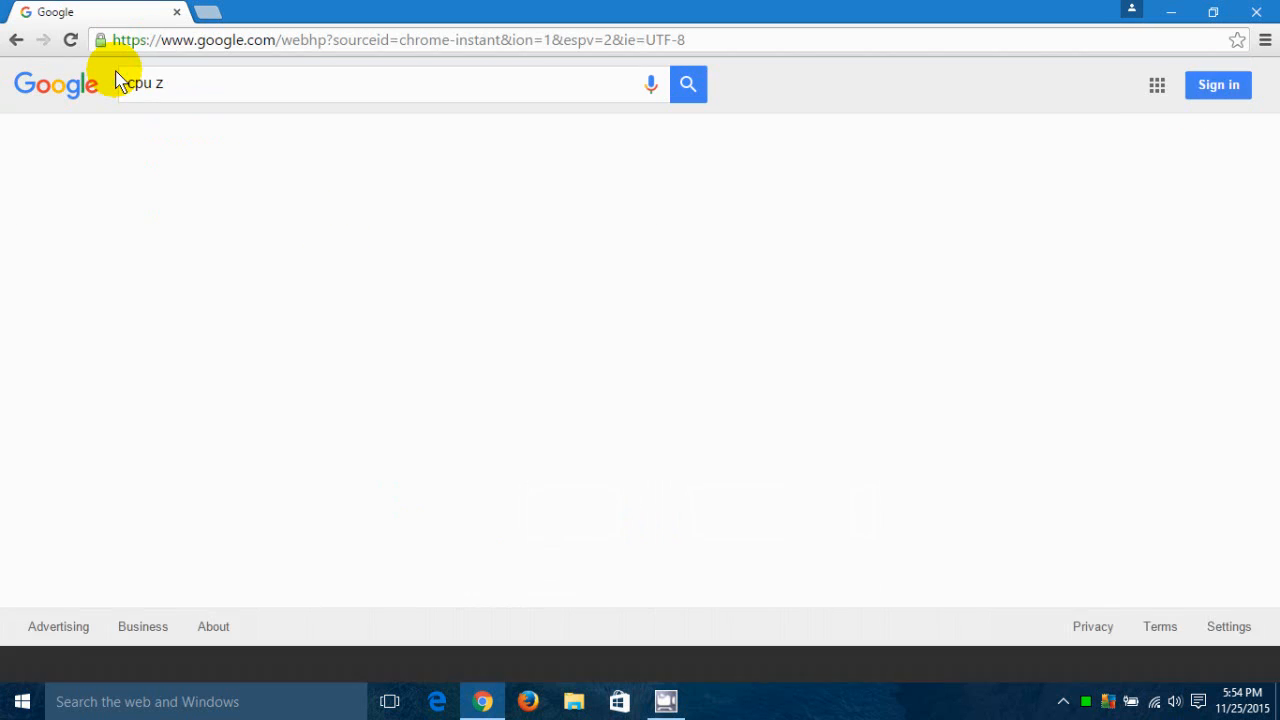
Step: Open the "CPU-Z | Softwares | CPUID" result from the search page
{"action": "left_click", "coordinate": [688, 84]}
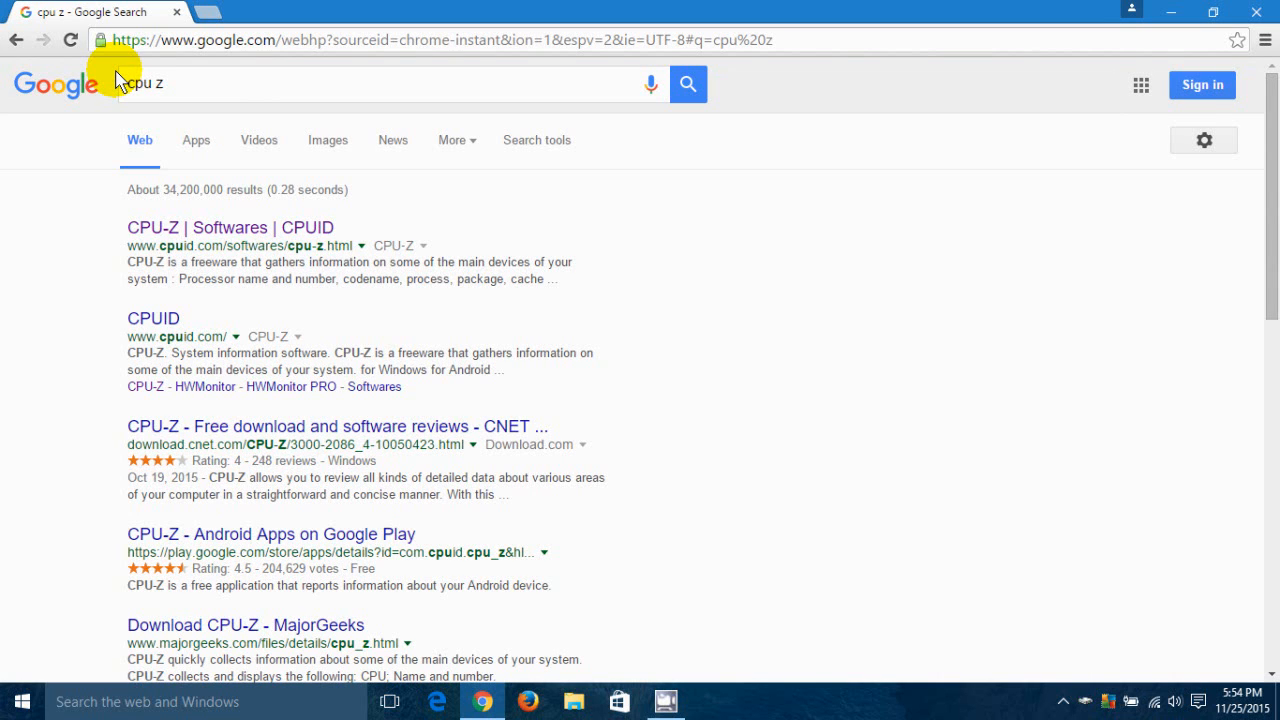
{"action": "mouse_move", "coordinate": [164, 296]}
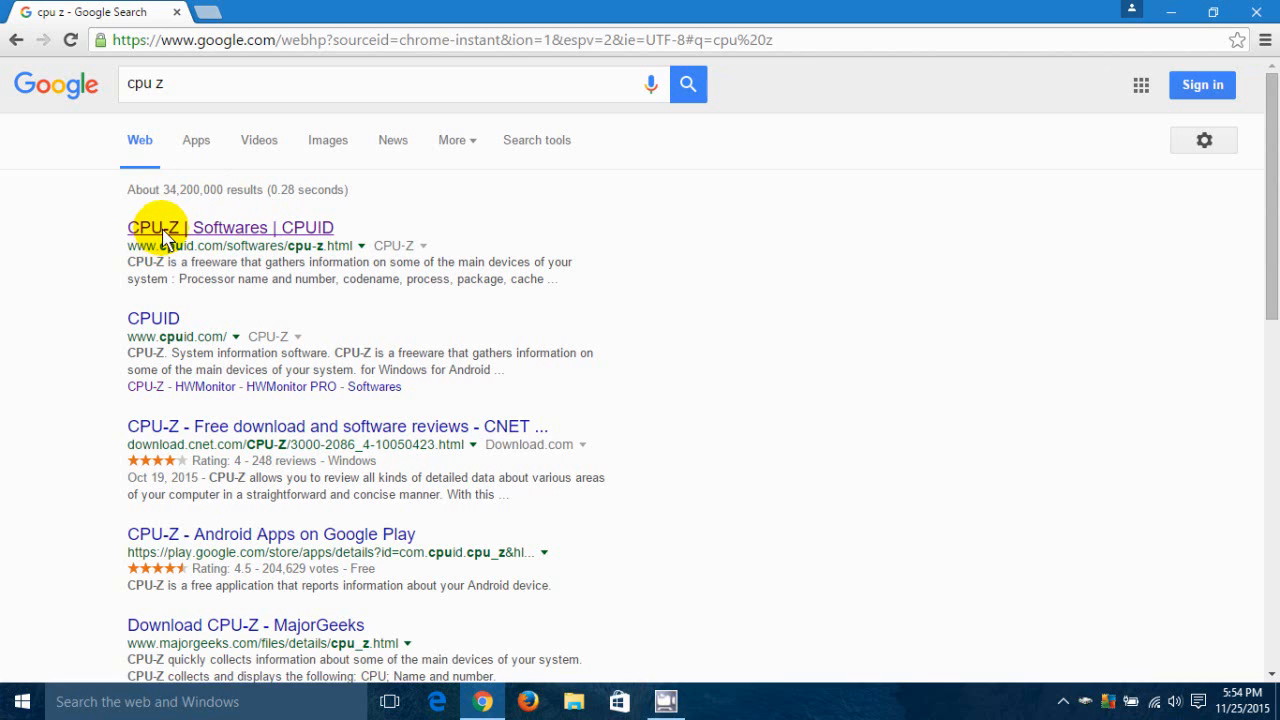
{"action": "mouse_move", "coordinate": [164, 236]}
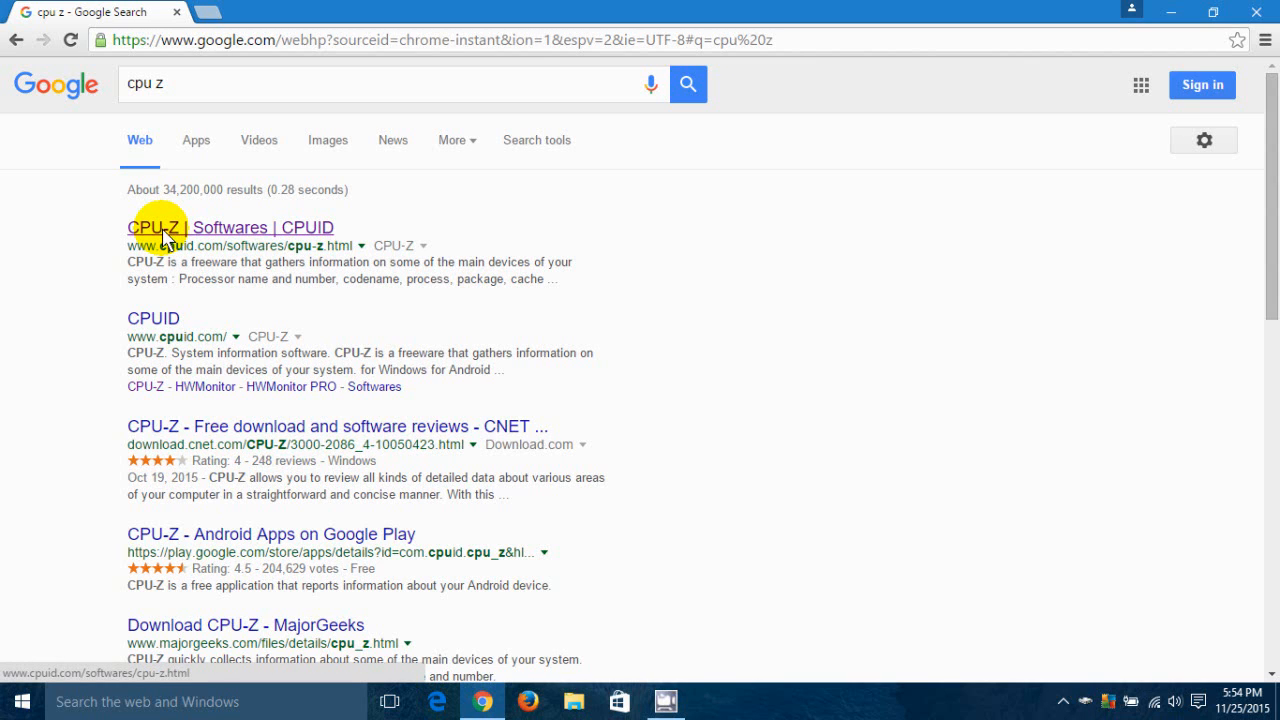
{"action": "left_click", "coordinate": [228, 228]}
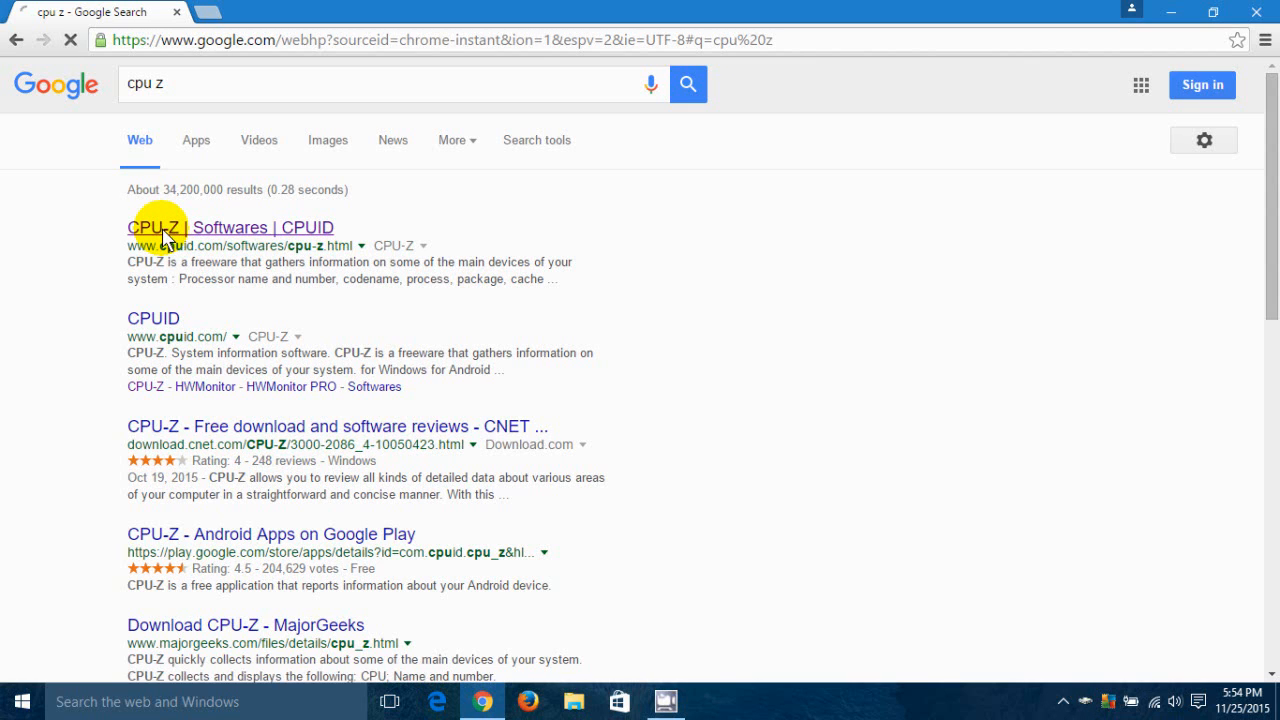
{"action": "left_click", "coordinate": [228, 228]}
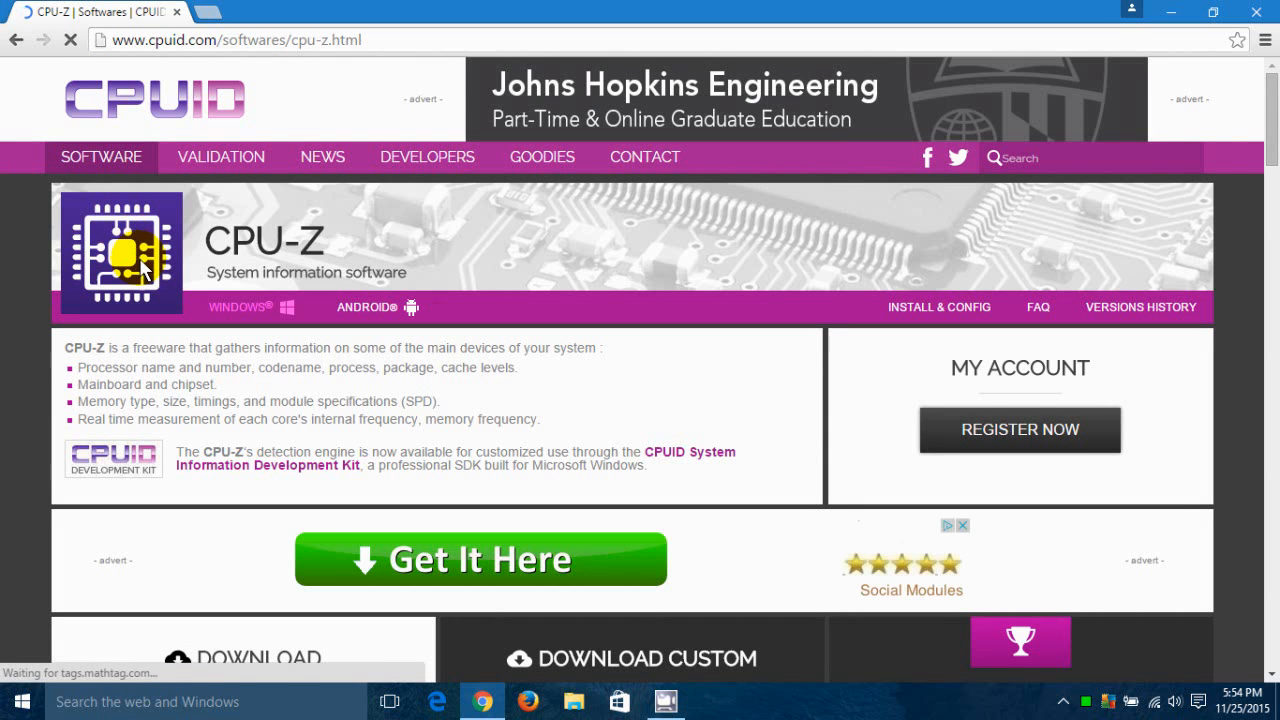
{"action": "mouse_move", "coordinate": [322, 156]}
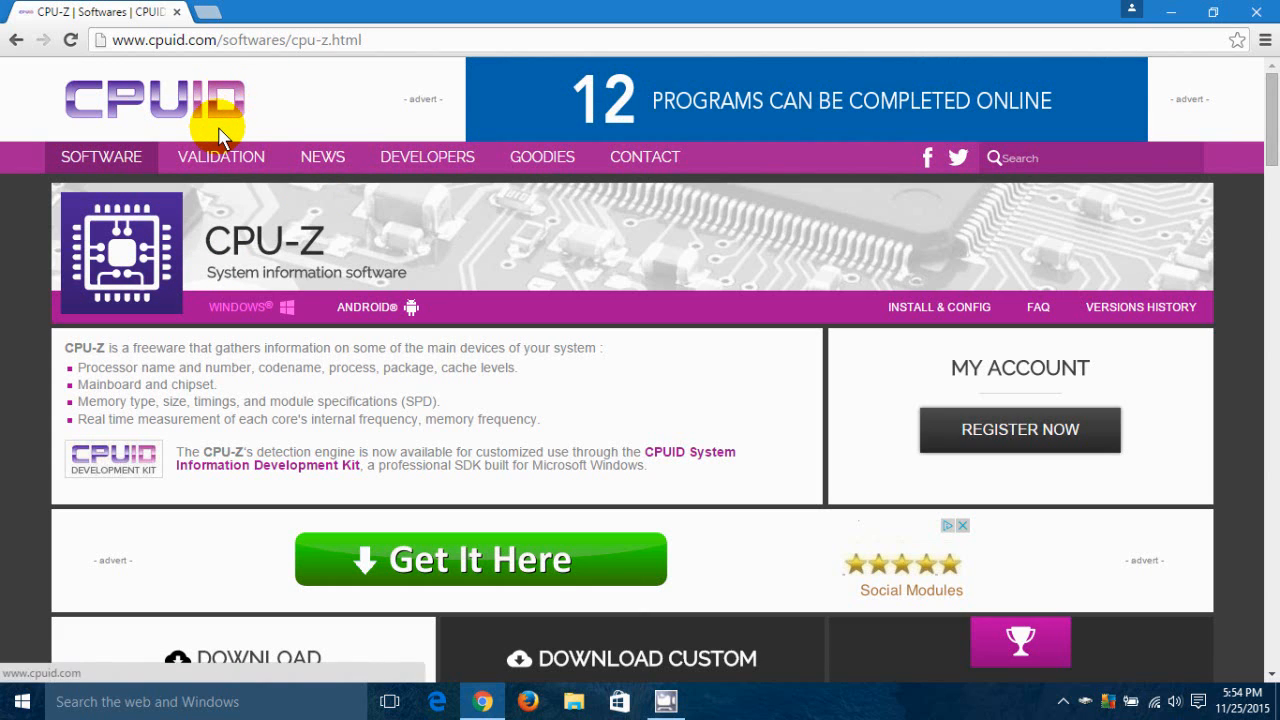
{"action": "mouse_move", "coordinate": [264, 96]}
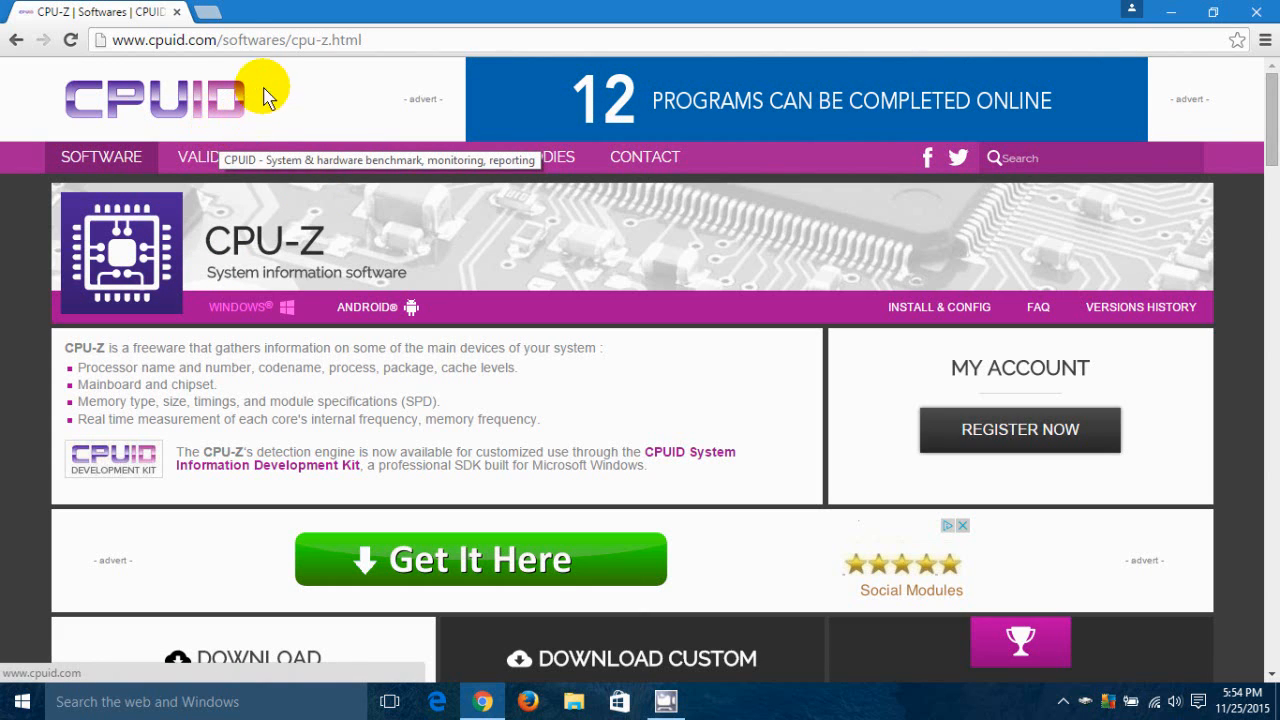
{"action": "mouse_move", "coordinate": [252, 62]}
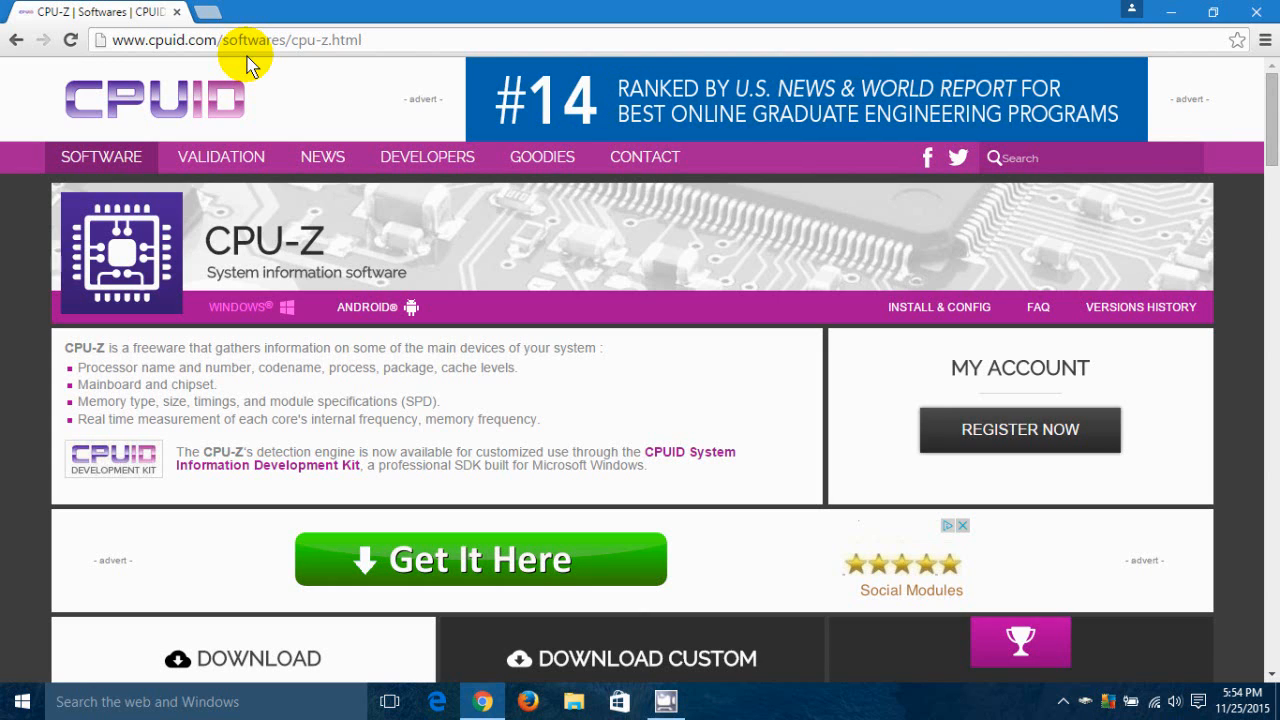
{"action": "mouse_move", "coordinate": [232, 78]}
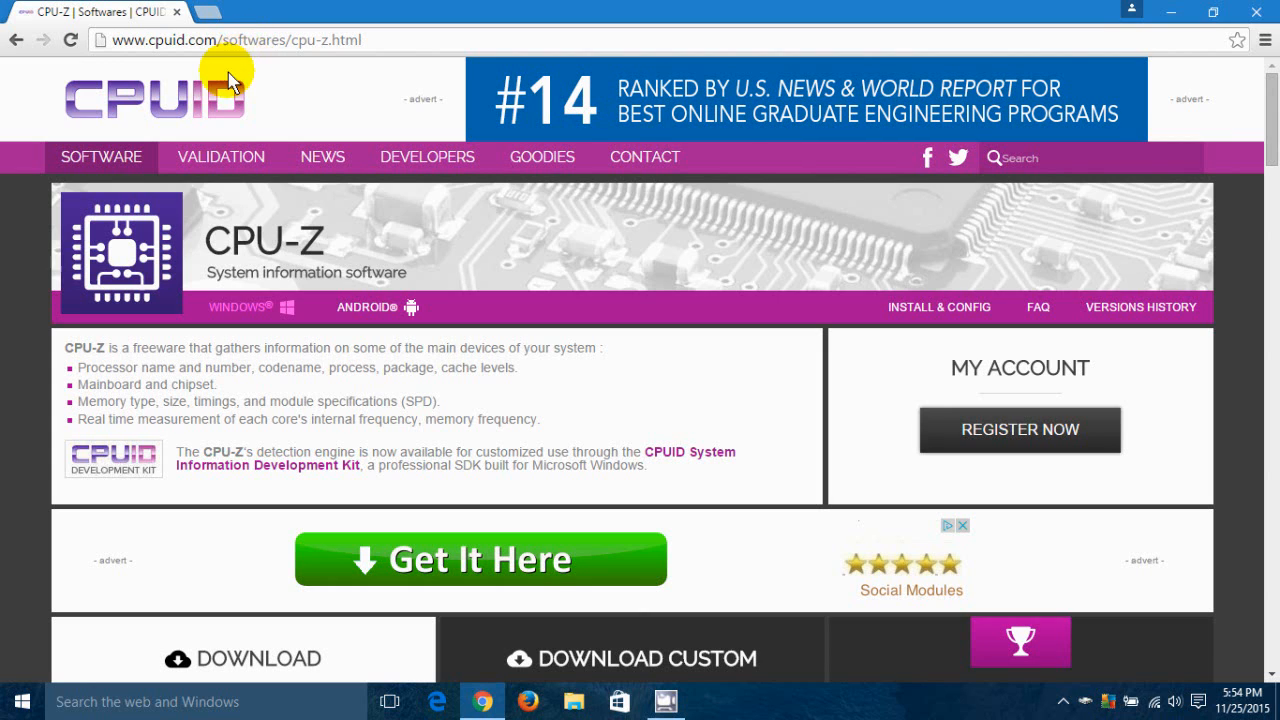
Step: Scroll down the CPUID page to the CPU-Z 1.74 download section
{"action": "scroll", "scroll_direction": "down", "scroll_amount": 3}
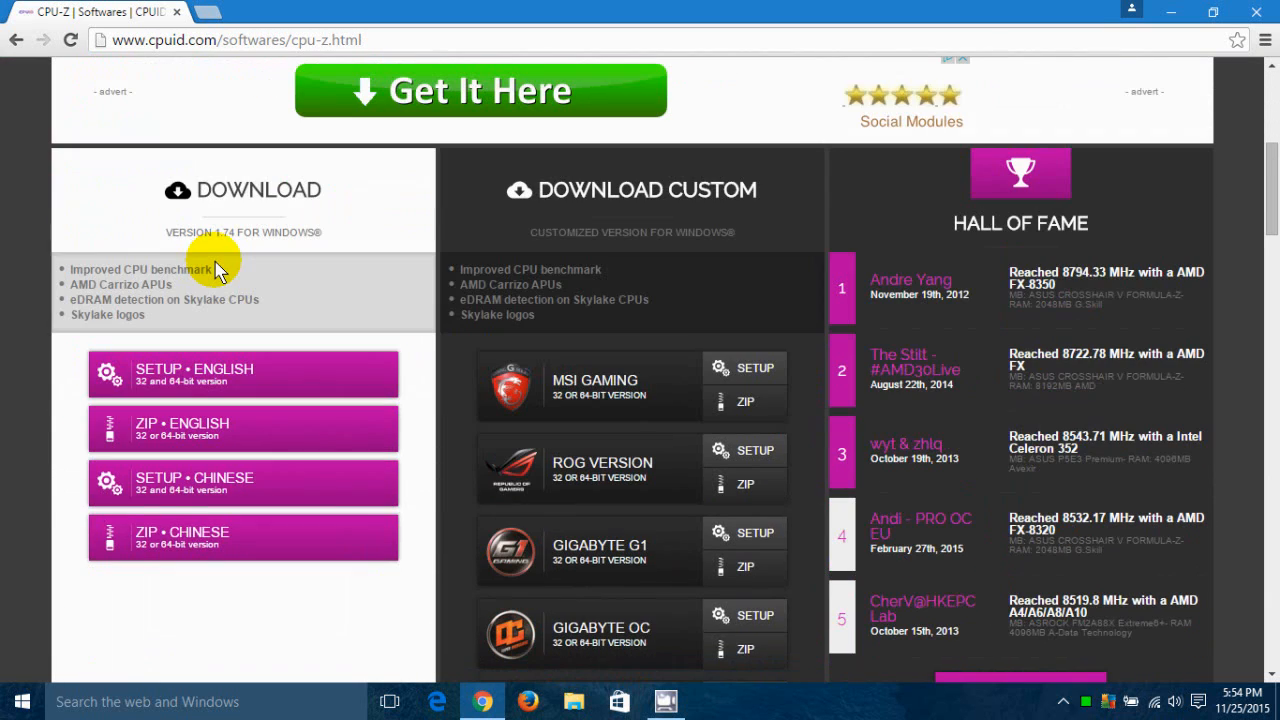
{"action": "mouse_move", "coordinate": [192, 400]}
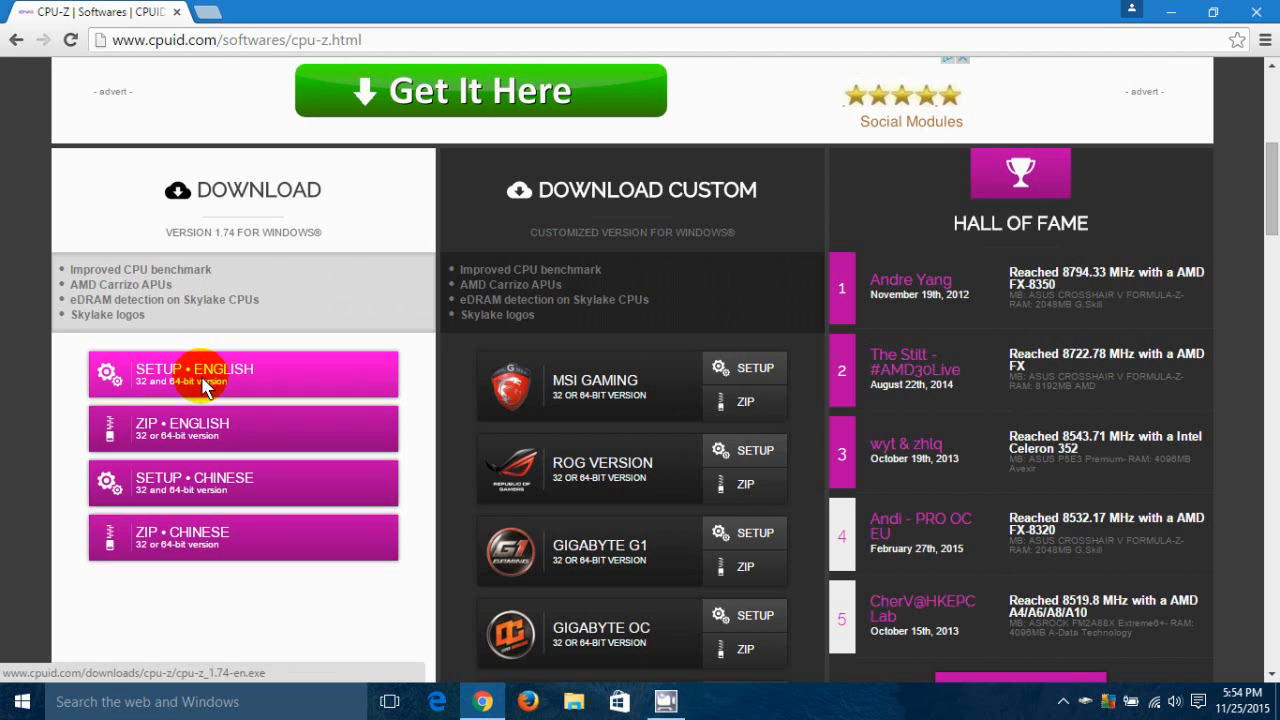
{"action": "mouse_move", "coordinate": [184, 428]}
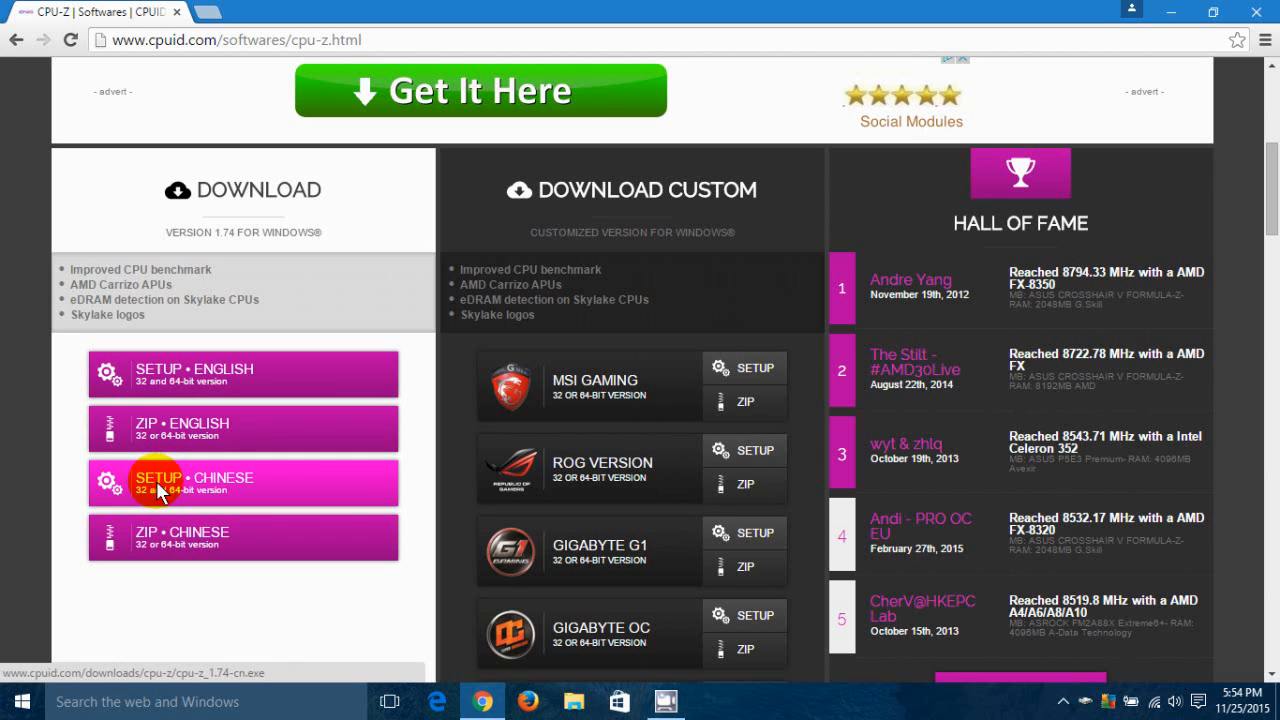
{"action": "mouse_move", "coordinate": [150, 536]}
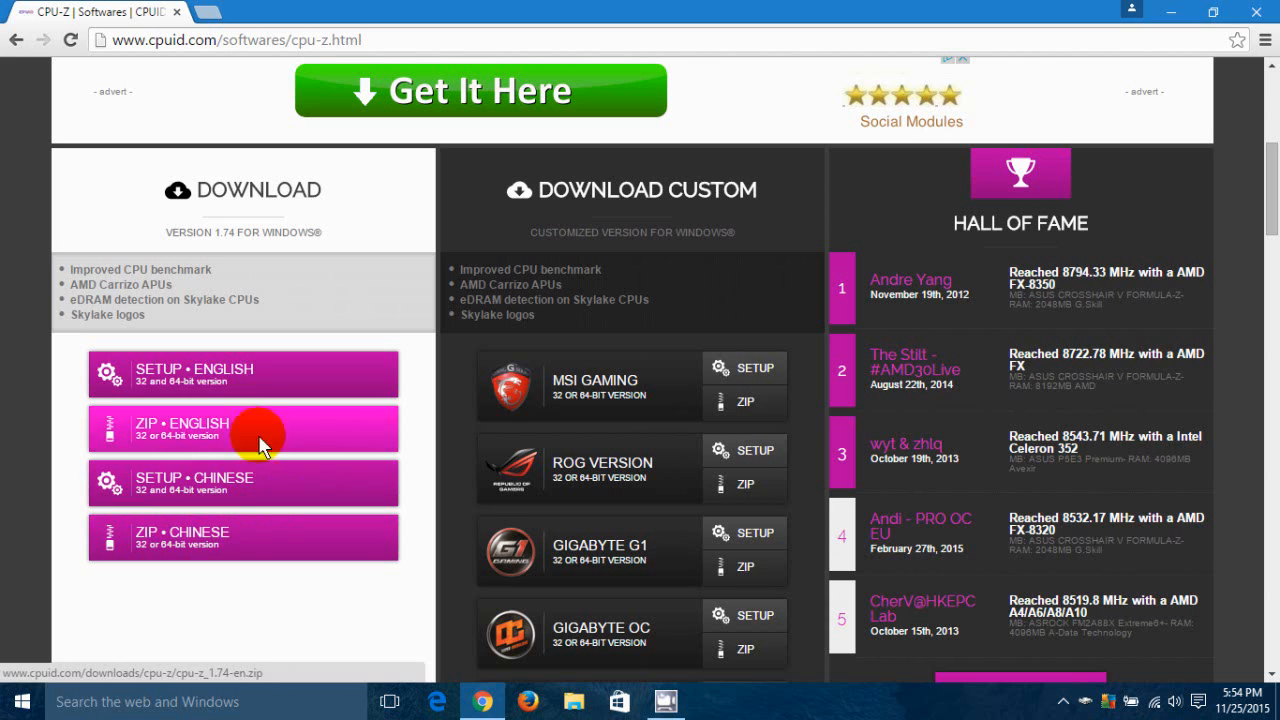
{"action": "mouse_move", "coordinate": [200, 376]}
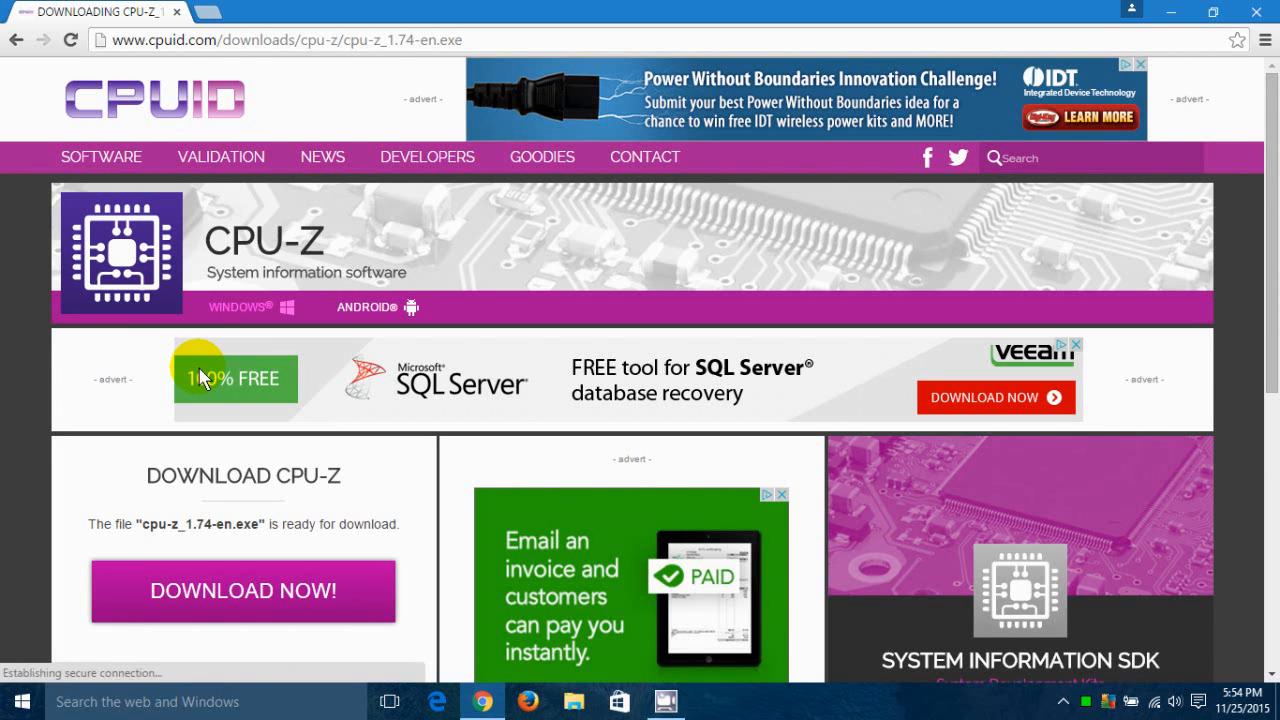
{"action": "mouse_move", "coordinate": [164, 452]}
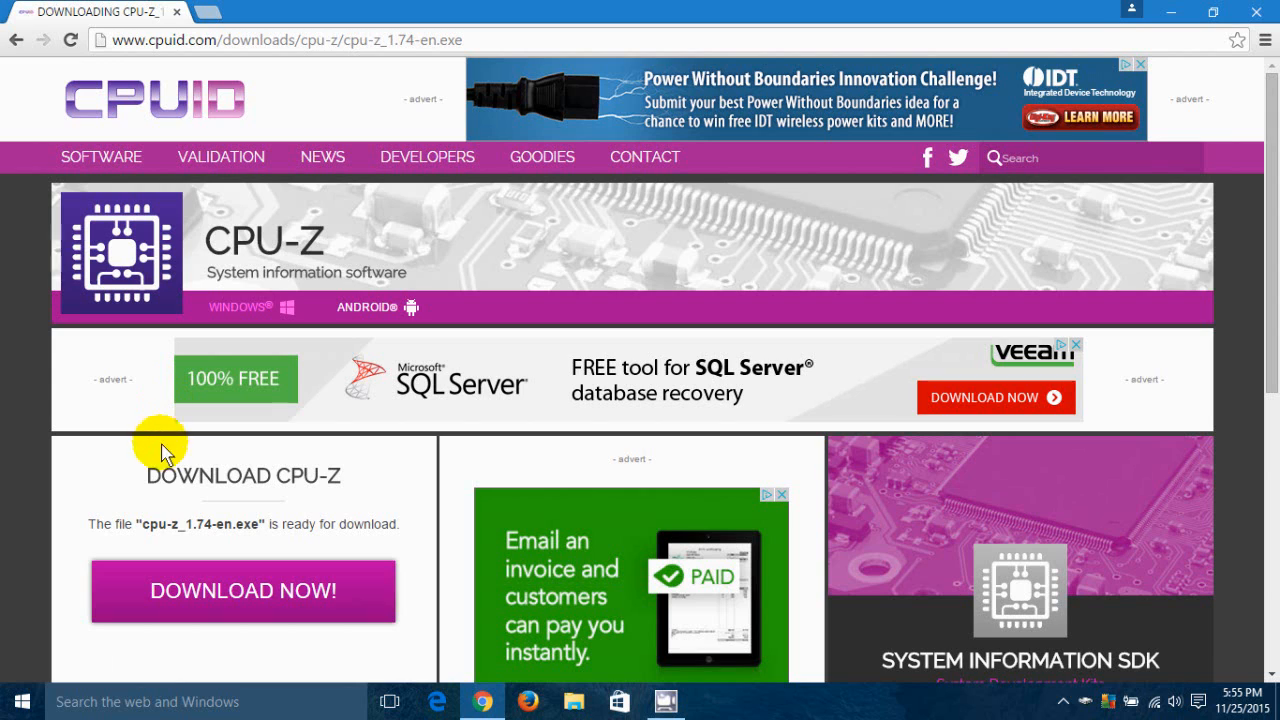
{"action": "mouse_move", "coordinate": [222, 550]}
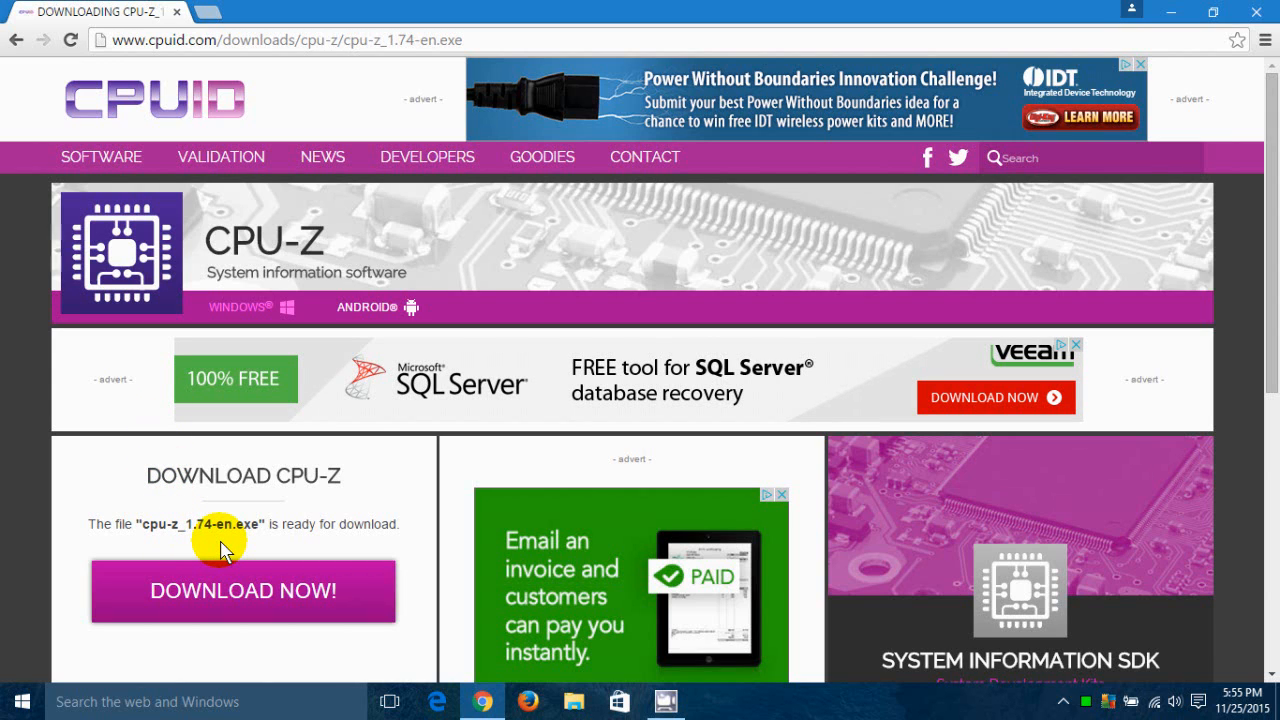
{"action": "mouse_move", "coordinate": [212, 552]}
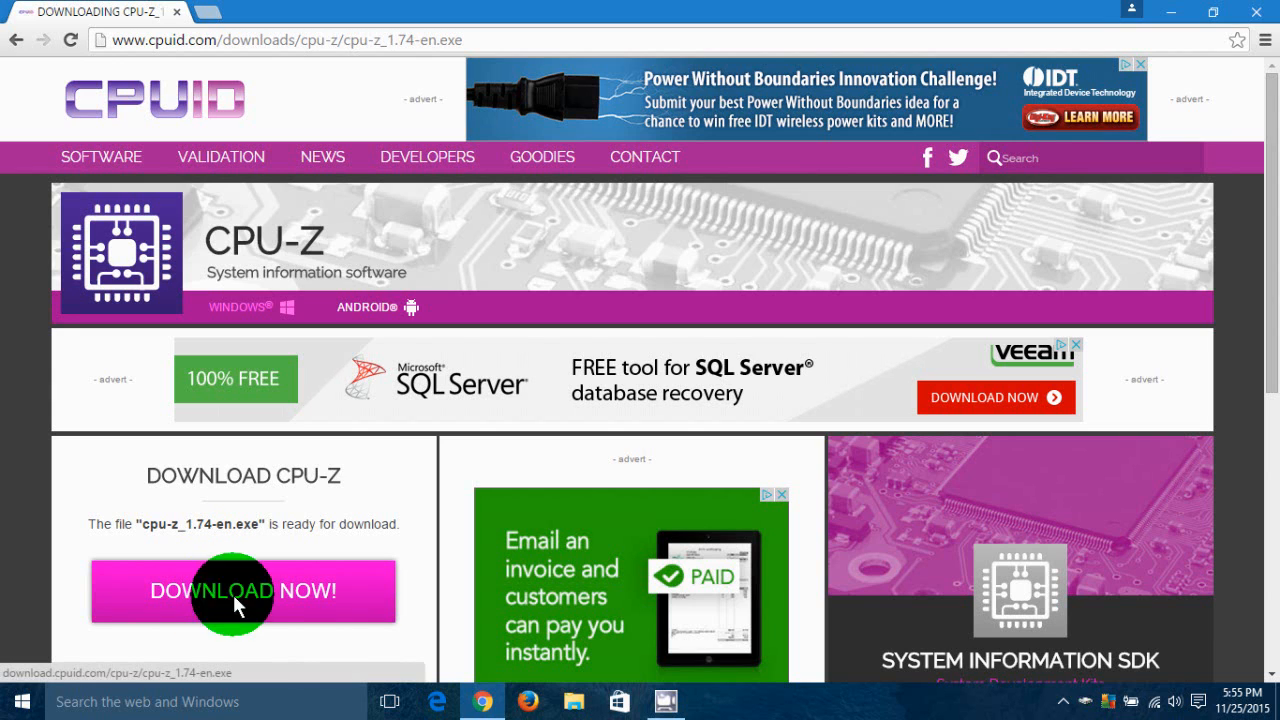
Step: Start downloading cpu-z_1.74-en.exe via DOWNLOAD NOW!
{"action": "left_click", "coordinate": [242, 590]}
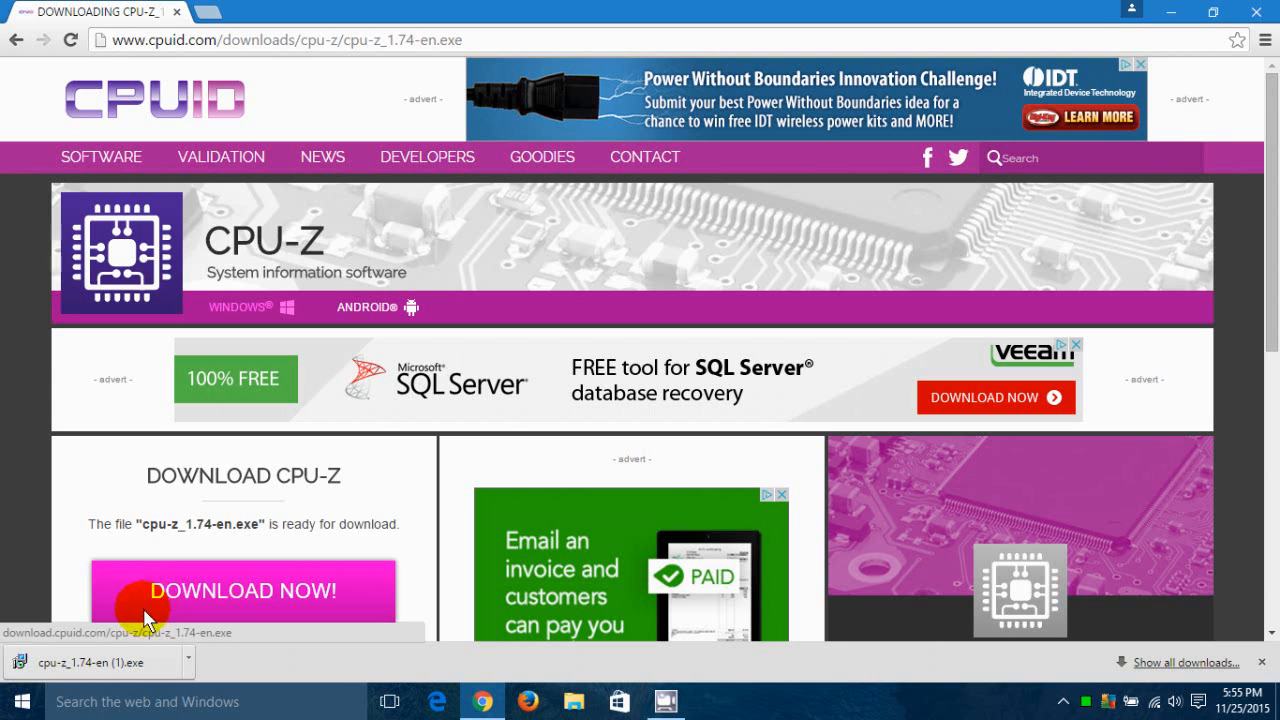
{"action": "mouse_move", "coordinate": [96, 660]}
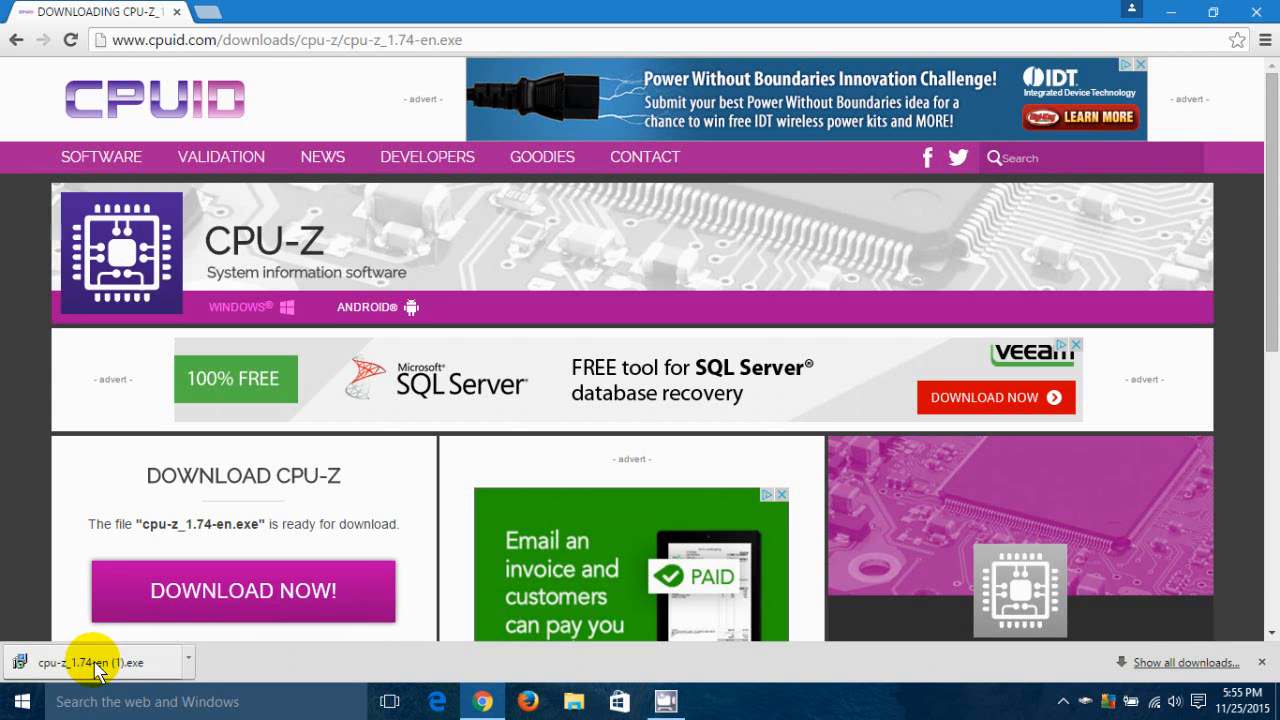
Step: Open the downloaded installer and choose Run in the security warning
{"action": "left_click", "coordinate": [90, 662]}
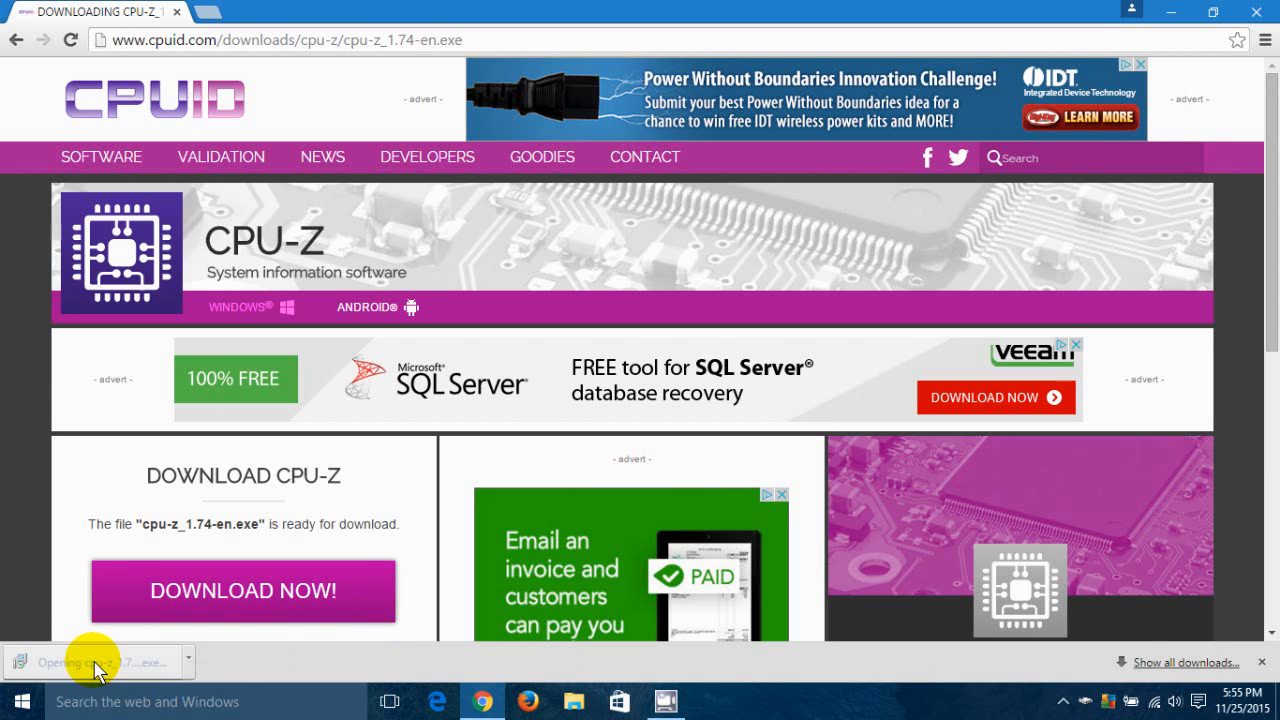
{"action": "left_click", "coordinate": [96, 662]}
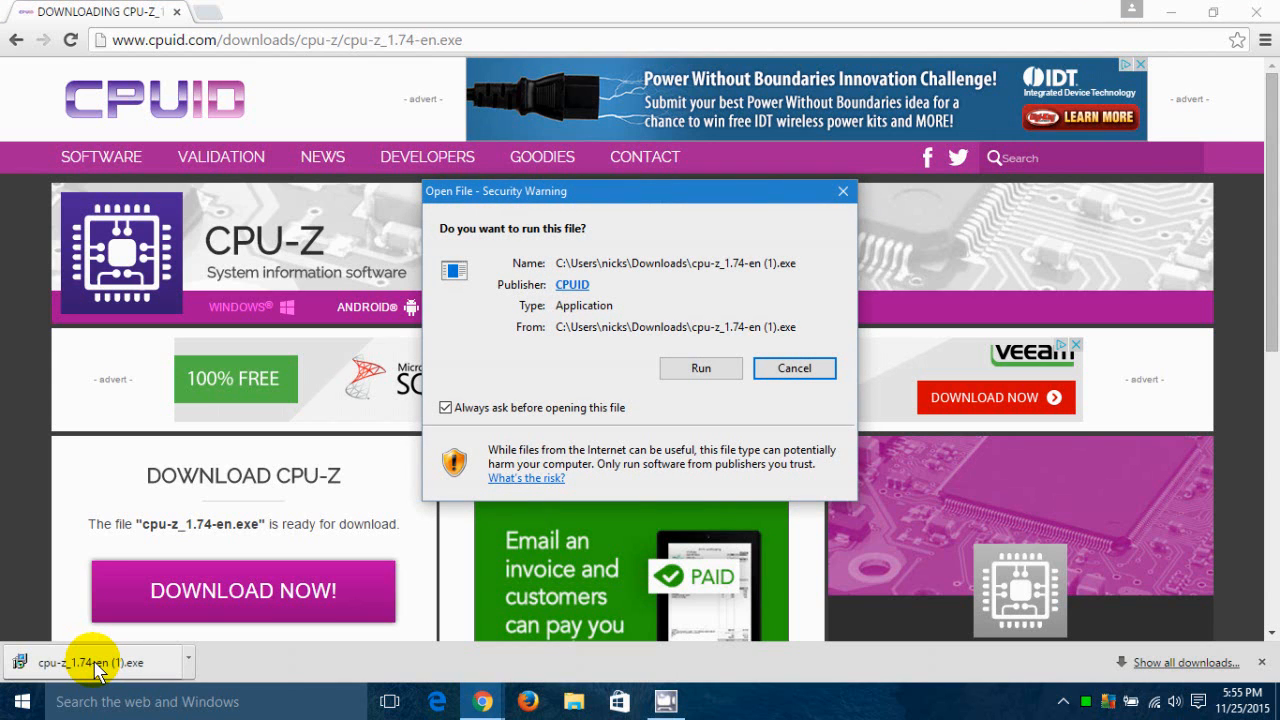
{"action": "mouse_move", "coordinate": [700, 368]}
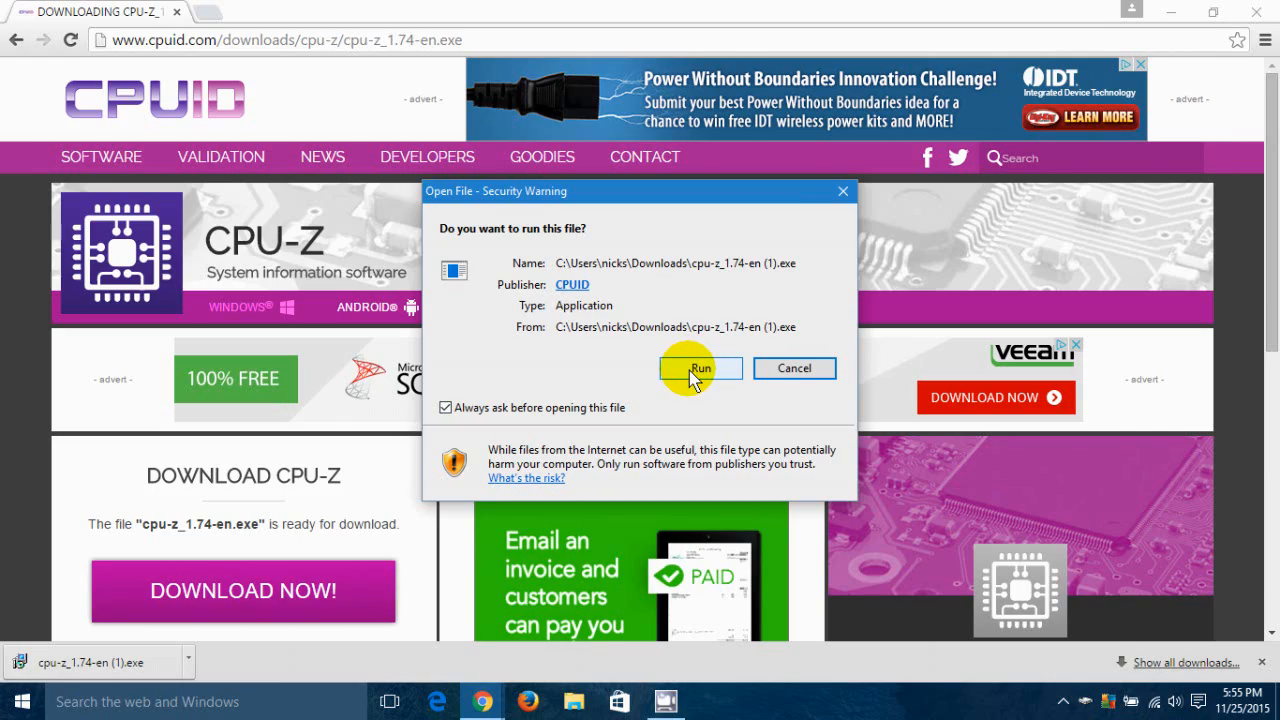
{"action": "left_click", "coordinate": [700, 368]}
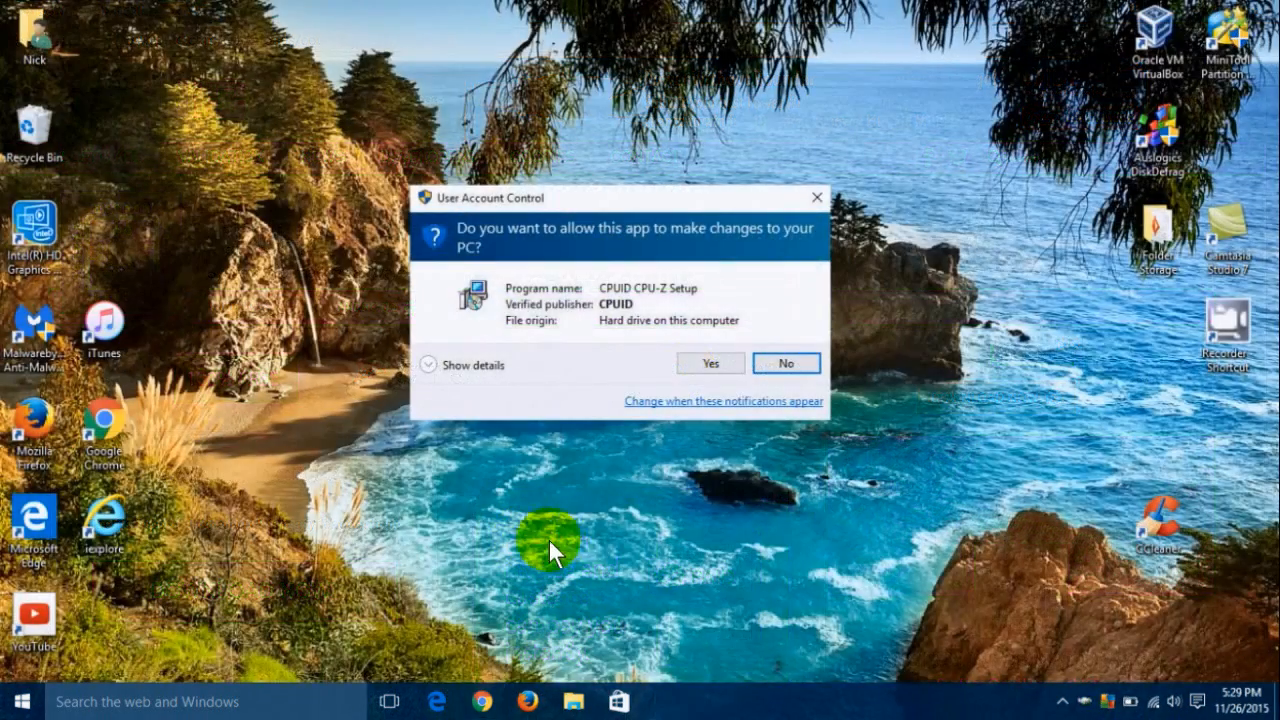
{"action": "mouse_move", "coordinate": [518, 256]}
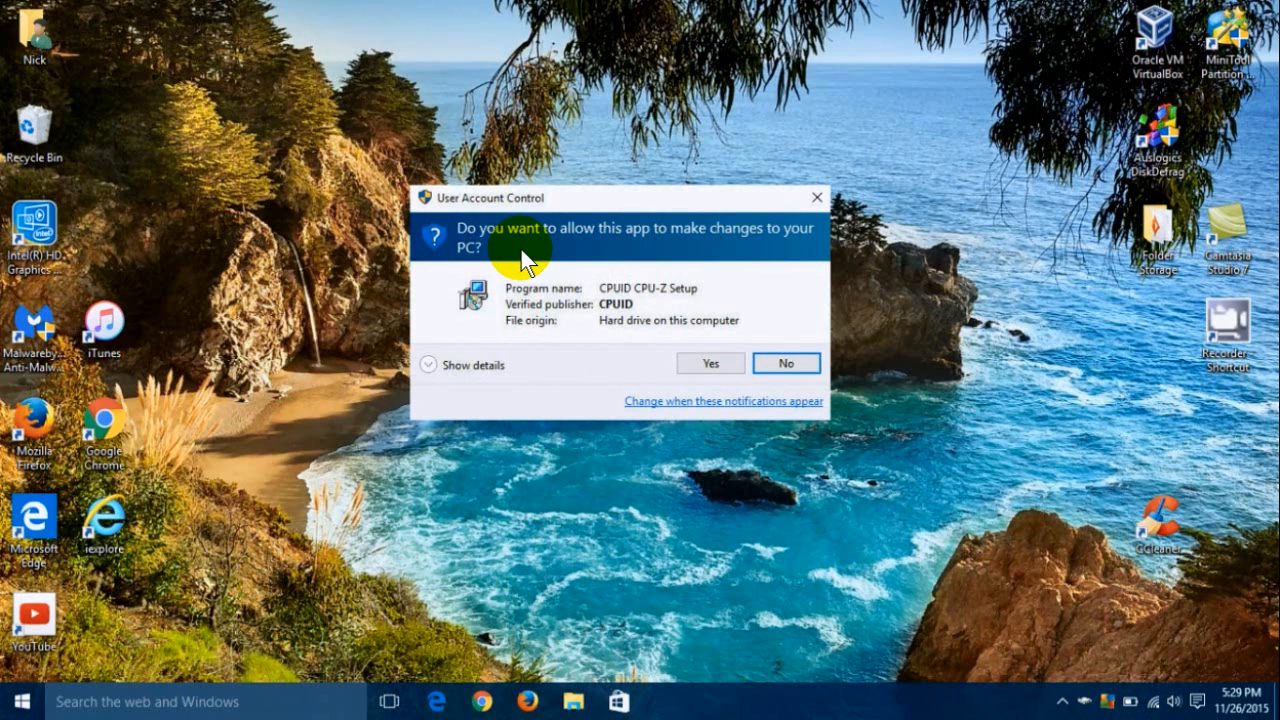
{"action": "mouse_move", "coordinate": [544, 290]}
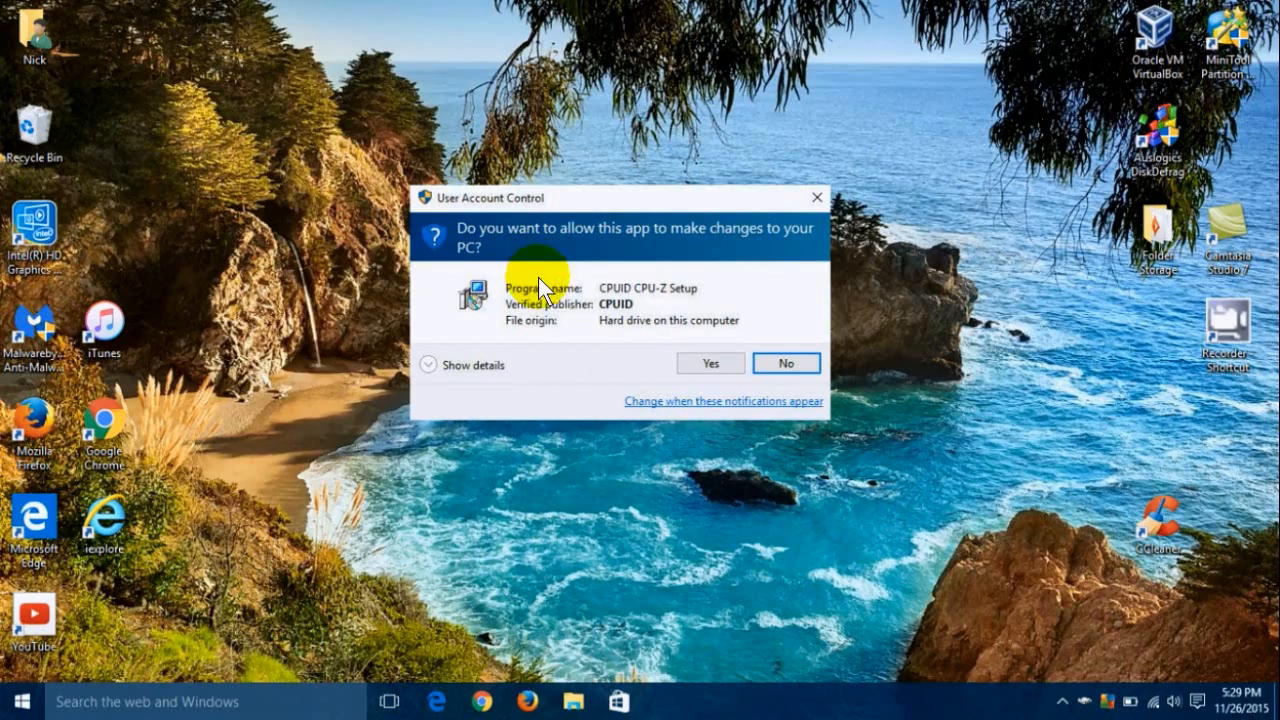
{"action": "mouse_move", "coordinate": [704, 368]}
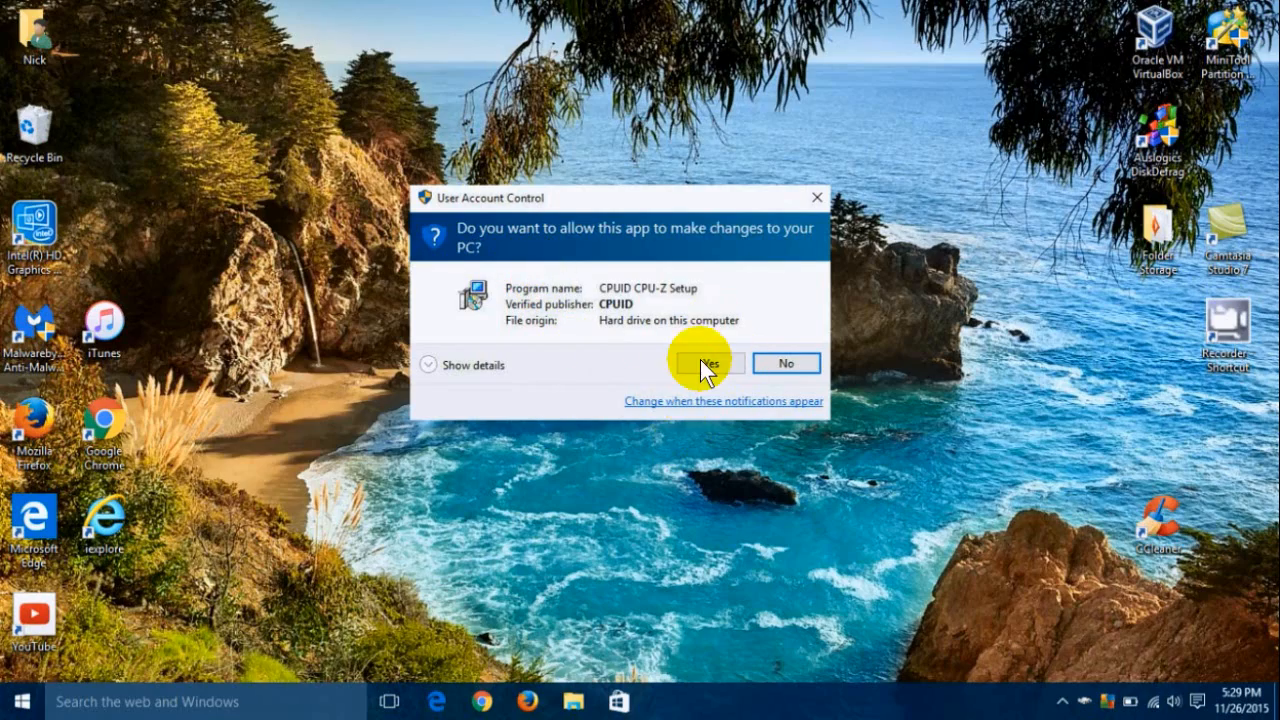
Step: Answer Yes to the User Account Control prompt for CPUID CPU-Z Setup
{"action": "left_click", "coordinate": [708, 364]}
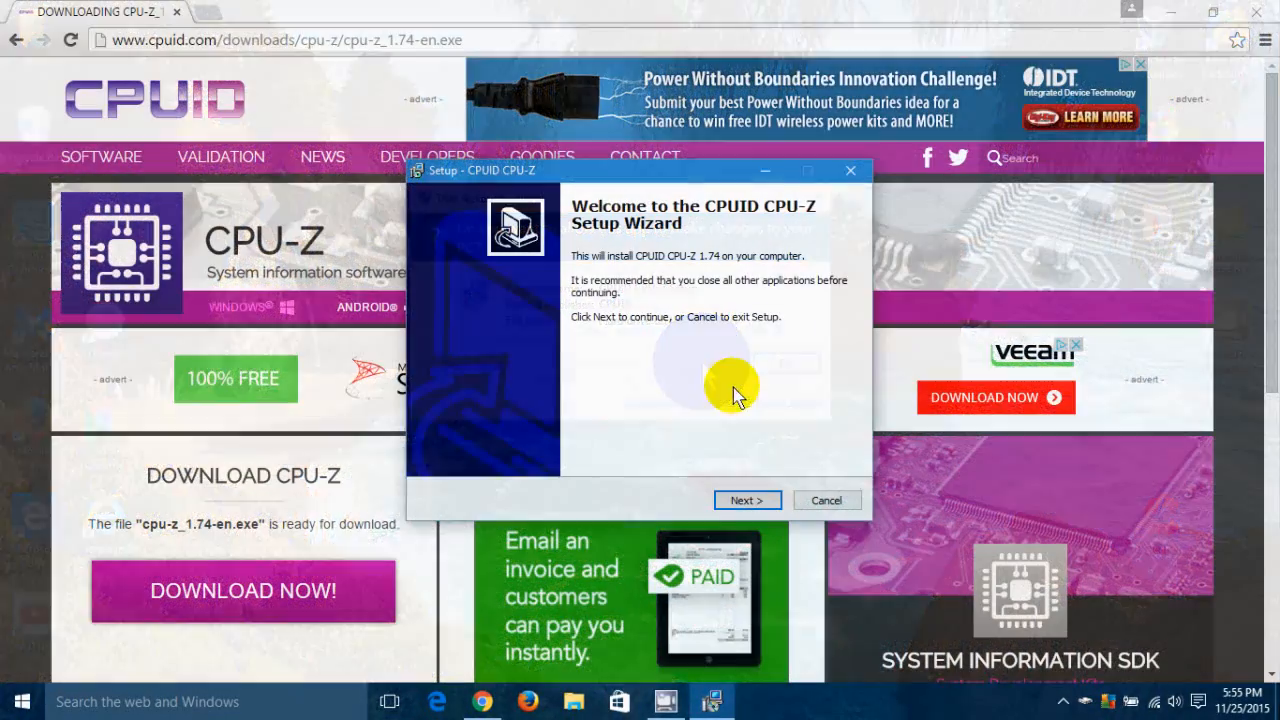
{"action": "mouse_move", "coordinate": [696, 460]}
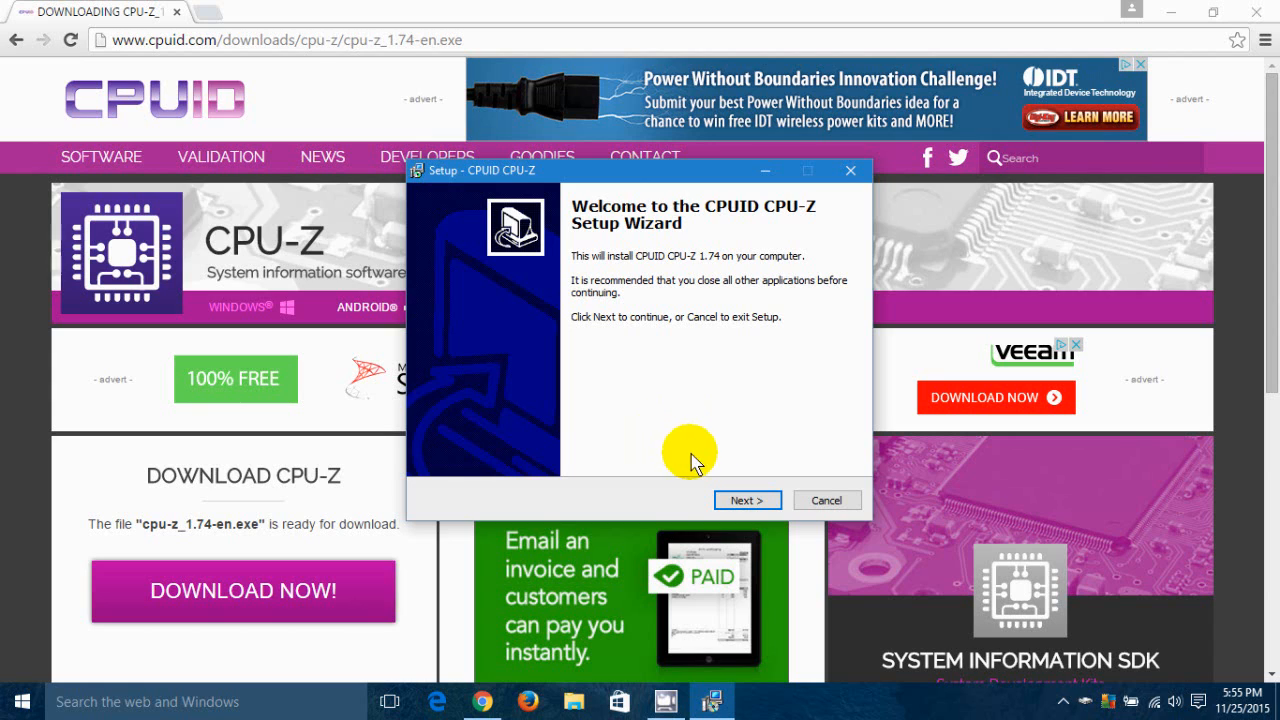
{"action": "mouse_move", "coordinate": [1184, 24]}
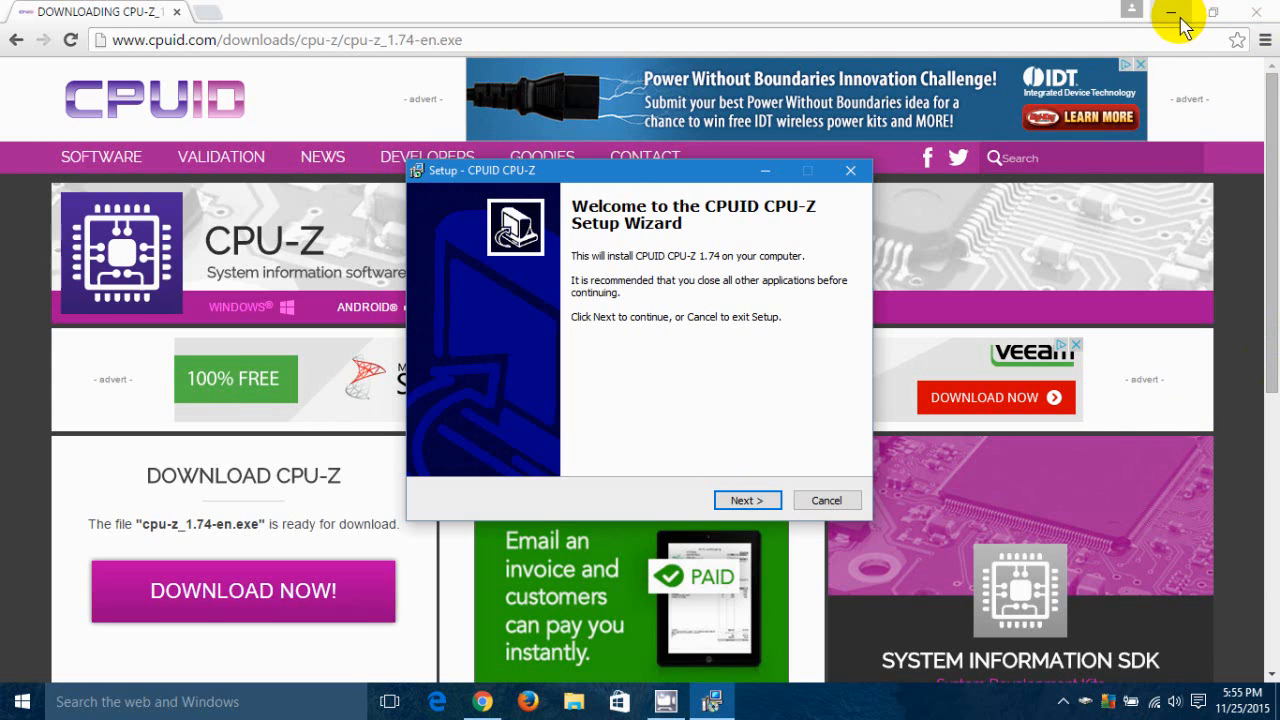
Step: Minimize Chrome and continue past the setup wizard's welcome page
{"action": "left_click", "coordinate": [1184, 12]}
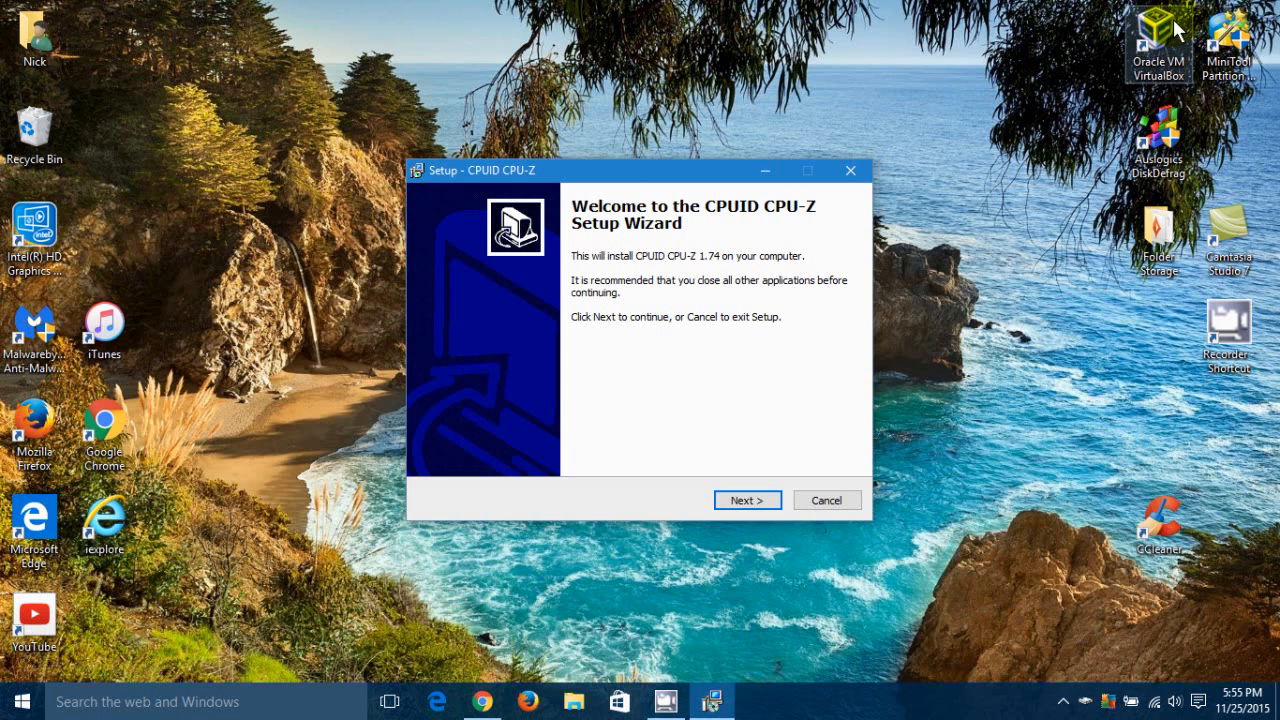
{"action": "mouse_move", "coordinate": [1064, 32]}
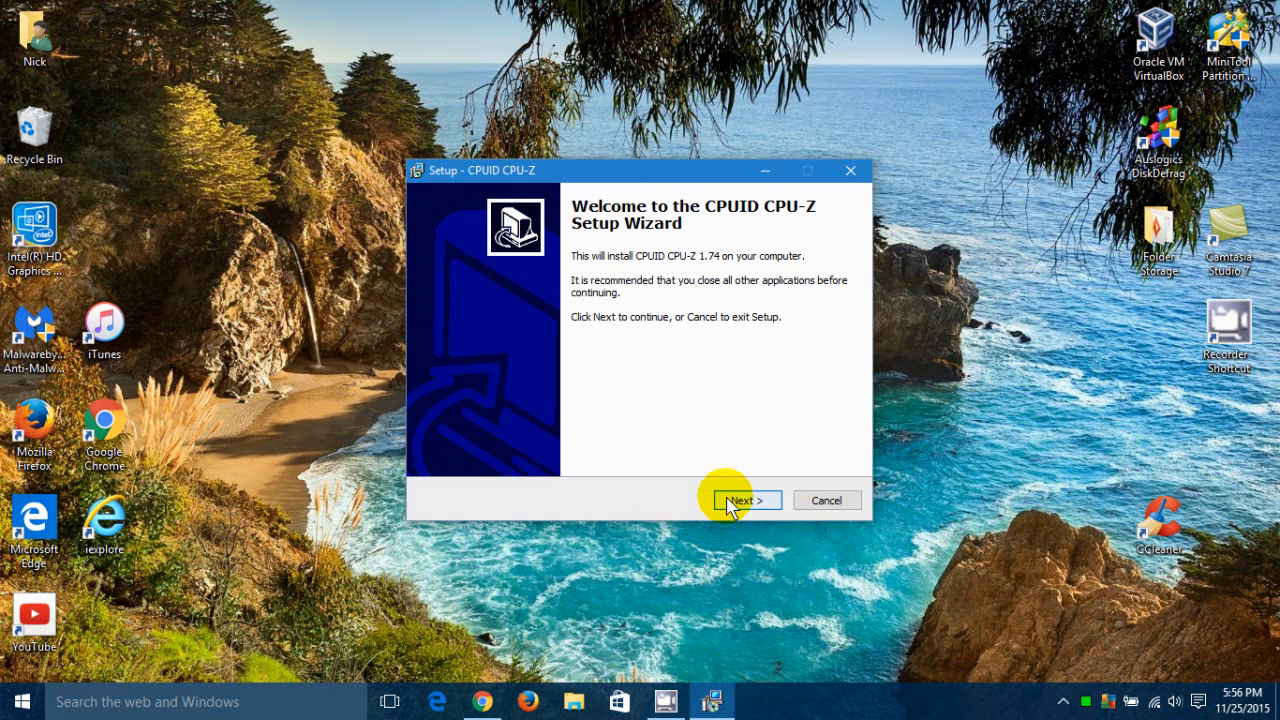
{"action": "left_click", "coordinate": [744, 500]}
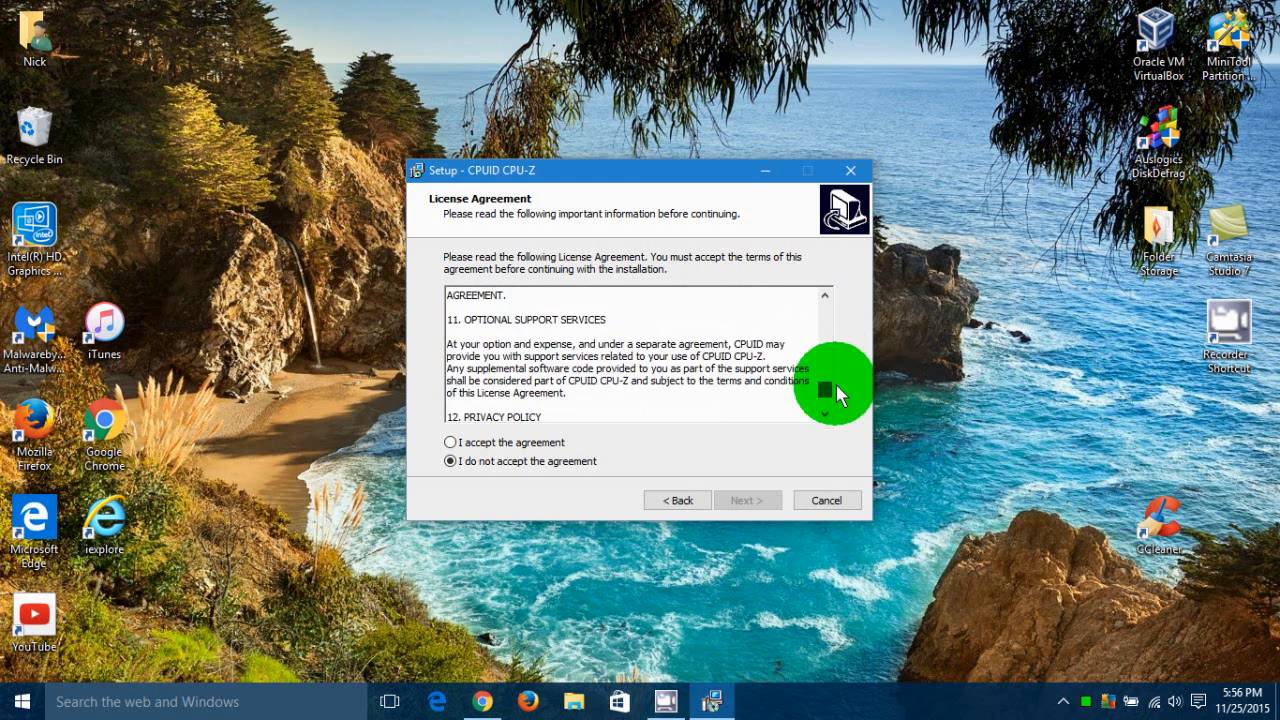
Step: Accept the license agreement and proceed to the destination location step
{"action": "scroll", "scroll_direction": "down", "scroll_amount": 3}
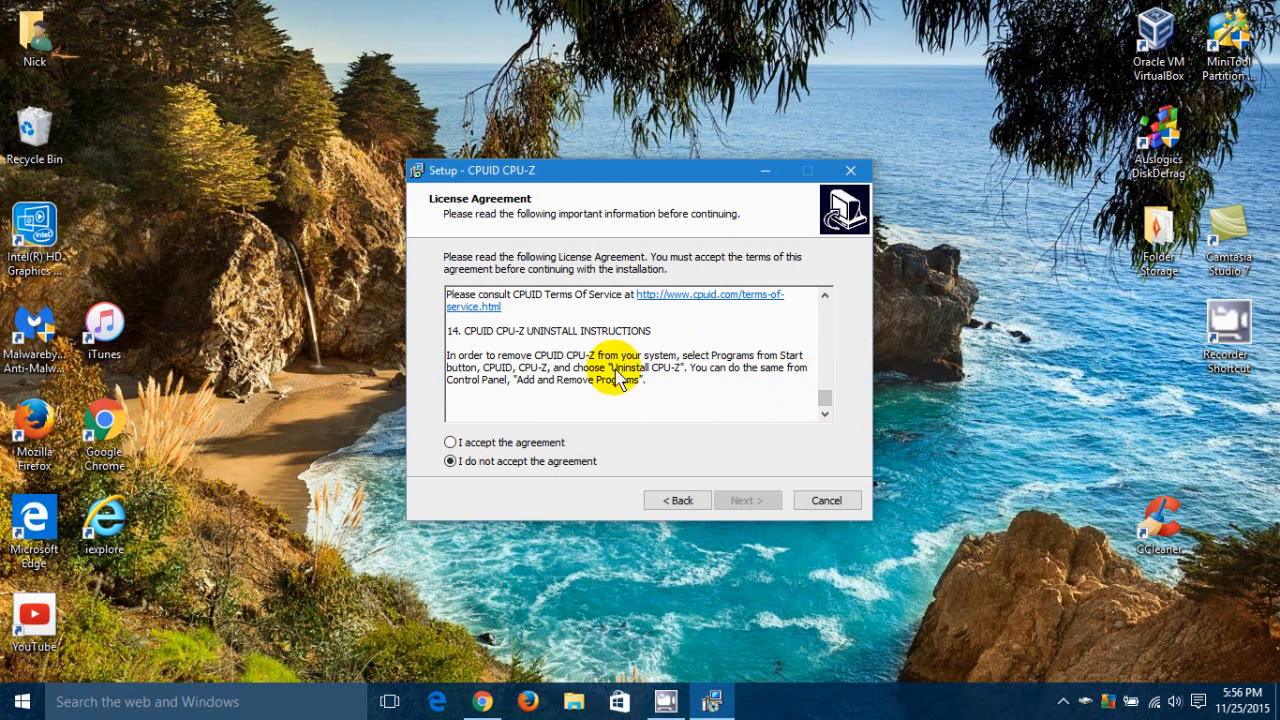
{"action": "left_click", "coordinate": [450, 442]}
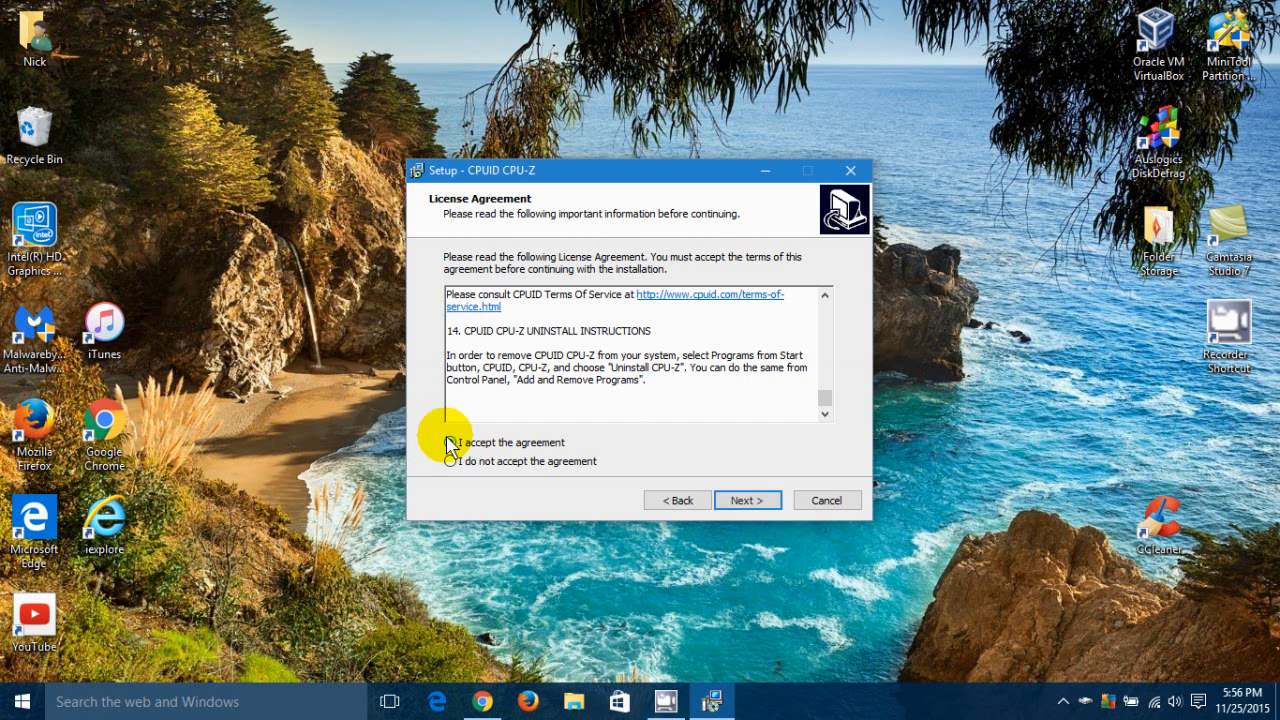
{"action": "left_click", "coordinate": [448, 442]}
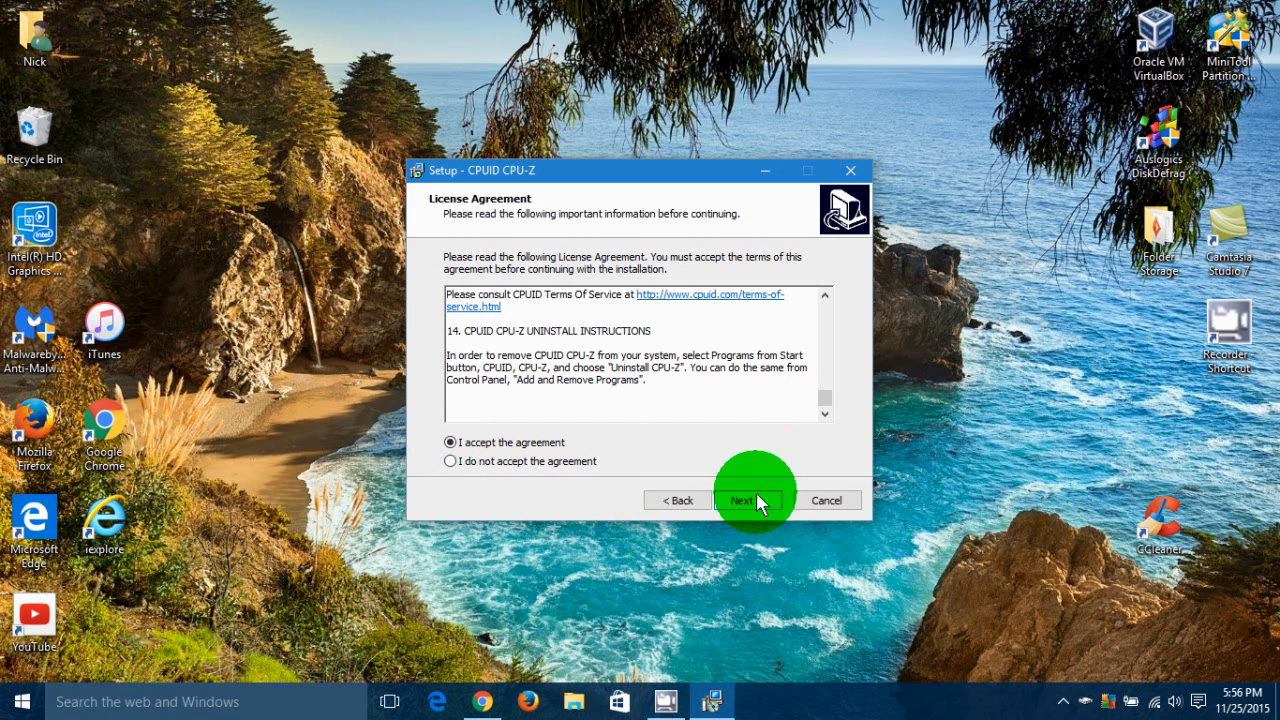
{"action": "left_click", "coordinate": [744, 500]}
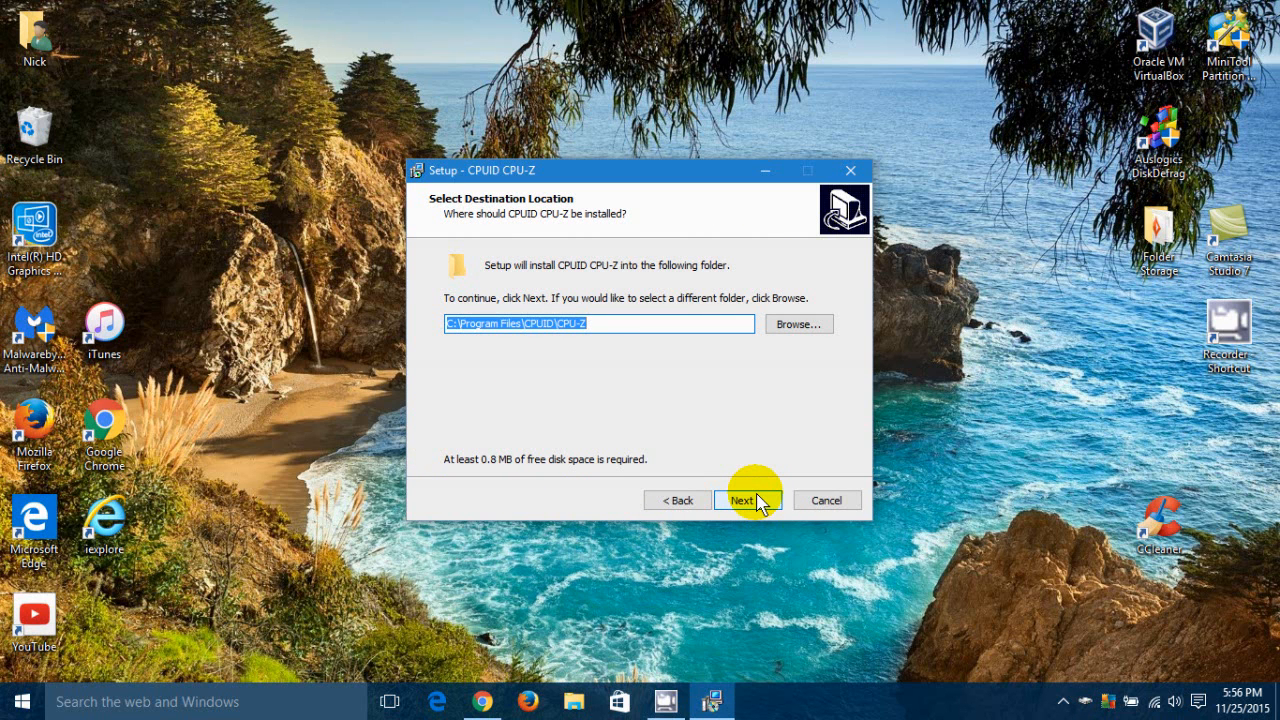
Step: Keep default folder C:\Program Files\CPUID\CPU-Z, Start Menu folder and desktop icon, then install
{"action": "left_click", "coordinate": [742, 500]}
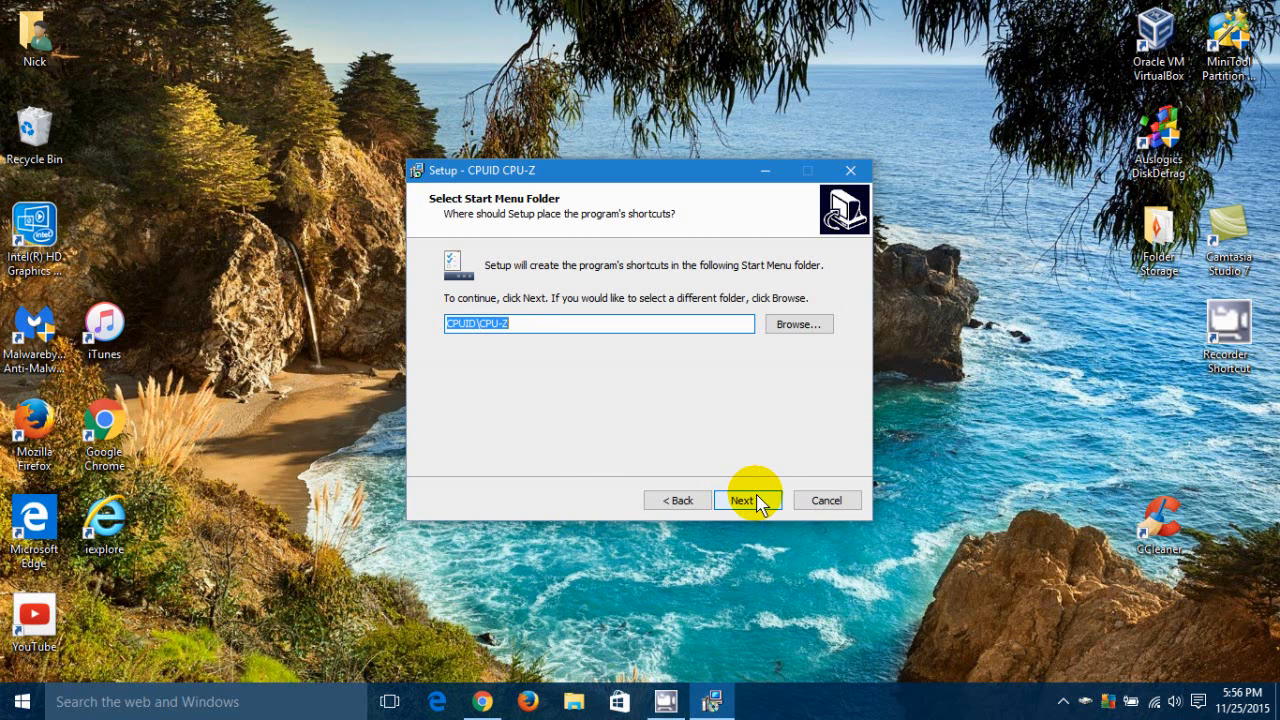
{"action": "left_click", "coordinate": [744, 500]}
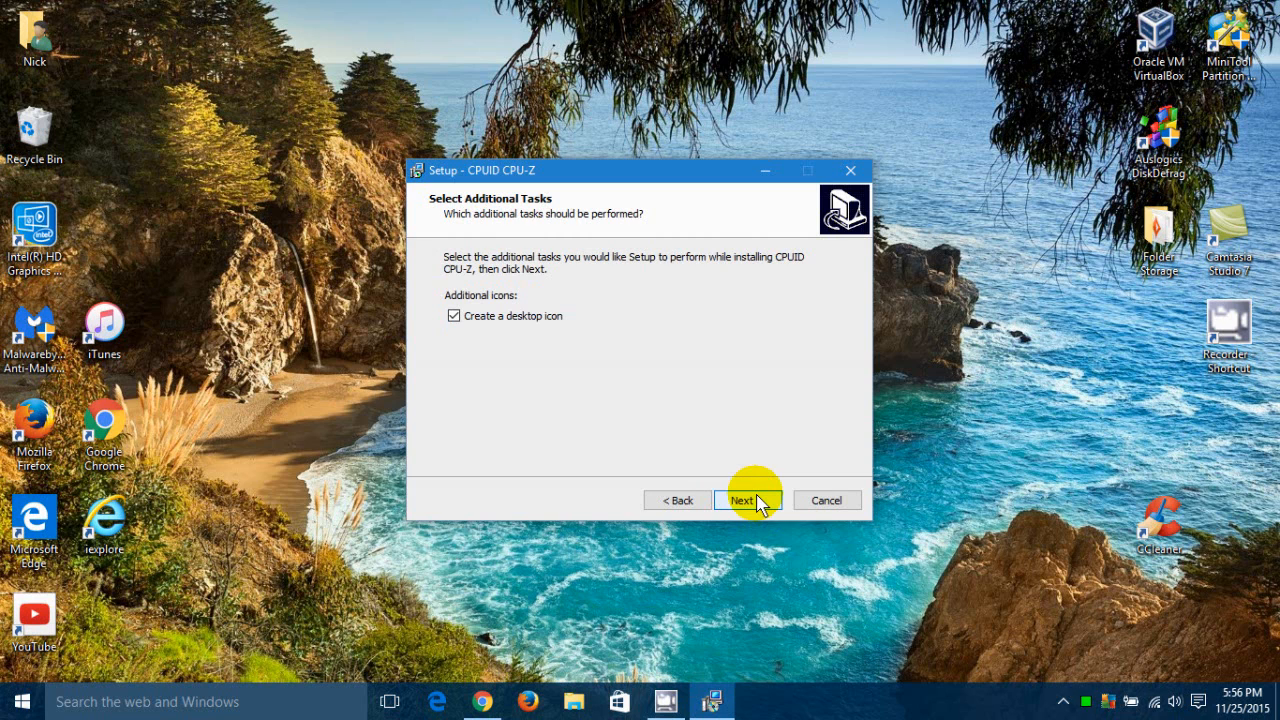
{"action": "mouse_move", "coordinate": [490, 330]}
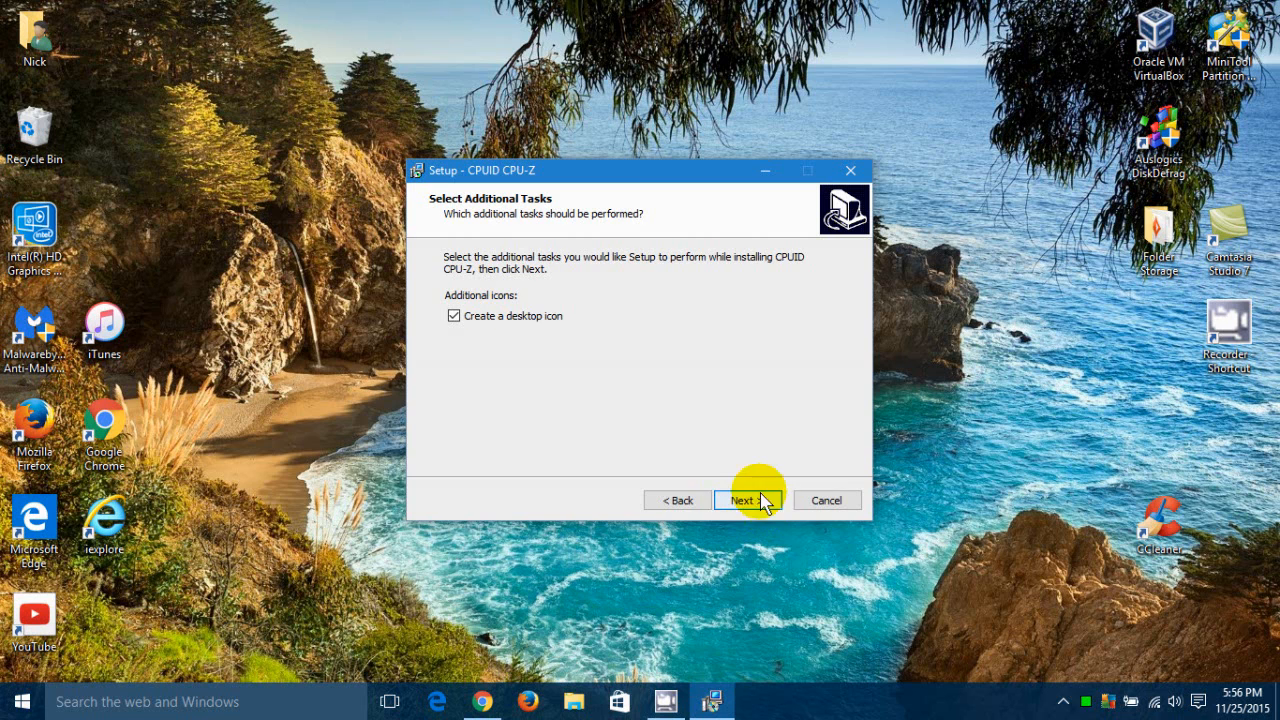
{"action": "left_click", "coordinate": [742, 500]}
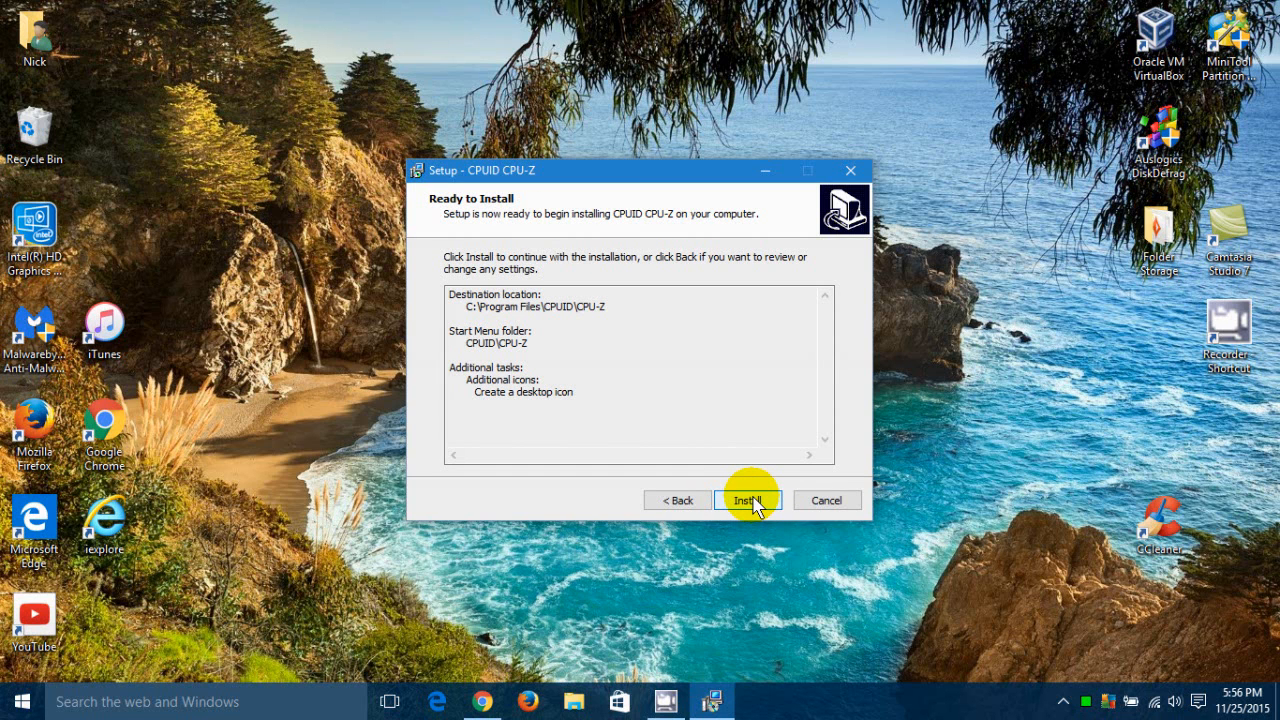
{"action": "left_click", "coordinate": [748, 500]}
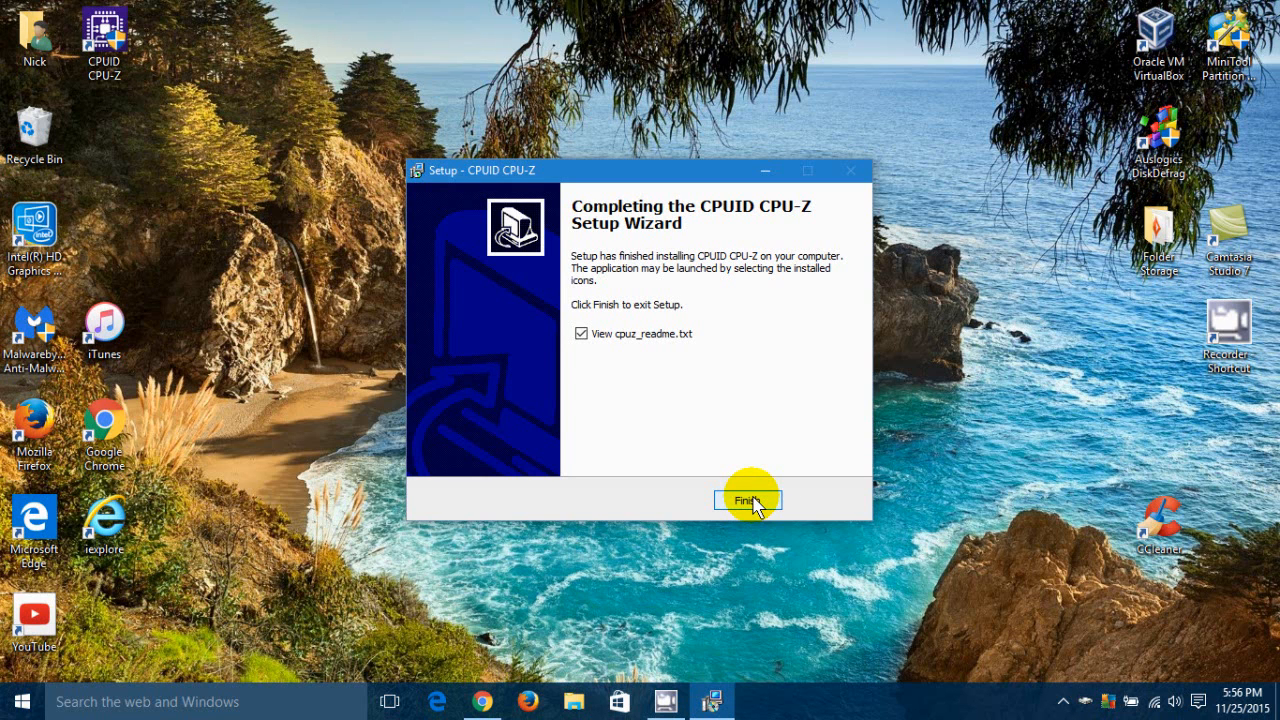
{"action": "mouse_move", "coordinate": [770, 448]}
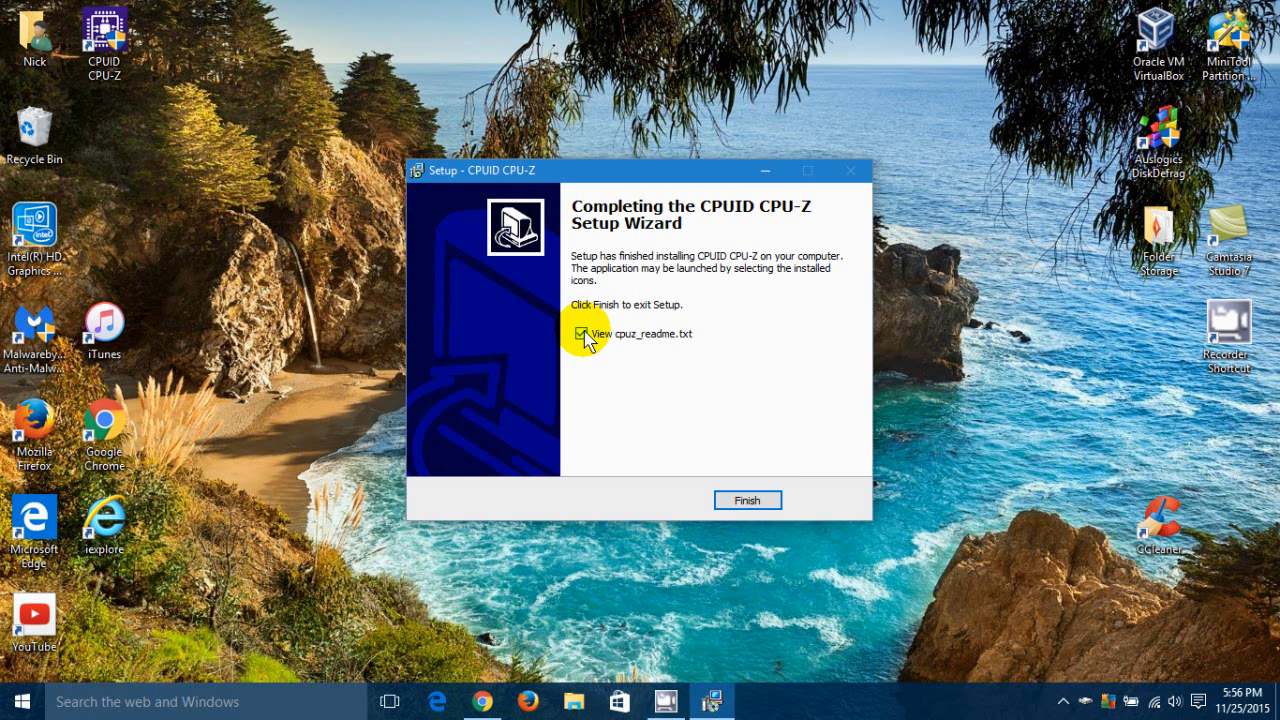
Step: Uncheck 'View cpuz_readme.txt' and finish the setup wizard
{"action": "left_click", "coordinate": [580, 332]}
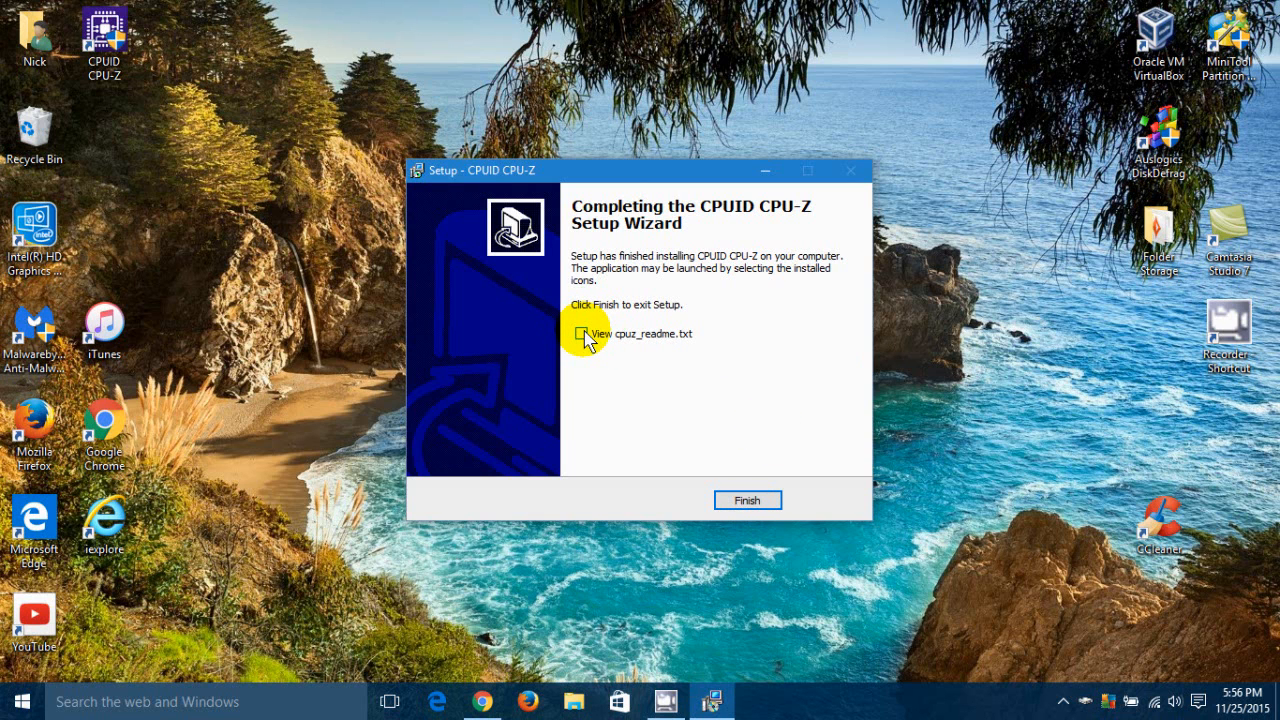
{"action": "mouse_move", "coordinate": [804, 460]}
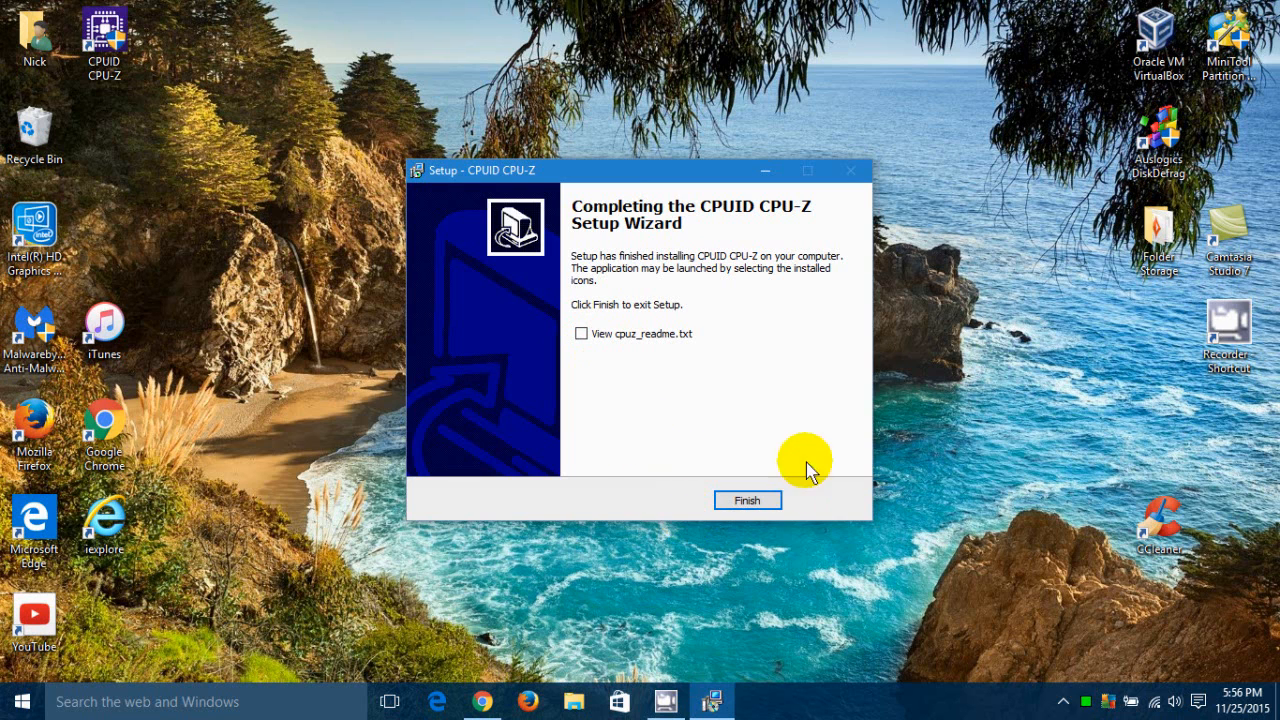
{"action": "left_click", "coordinate": [748, 500]}
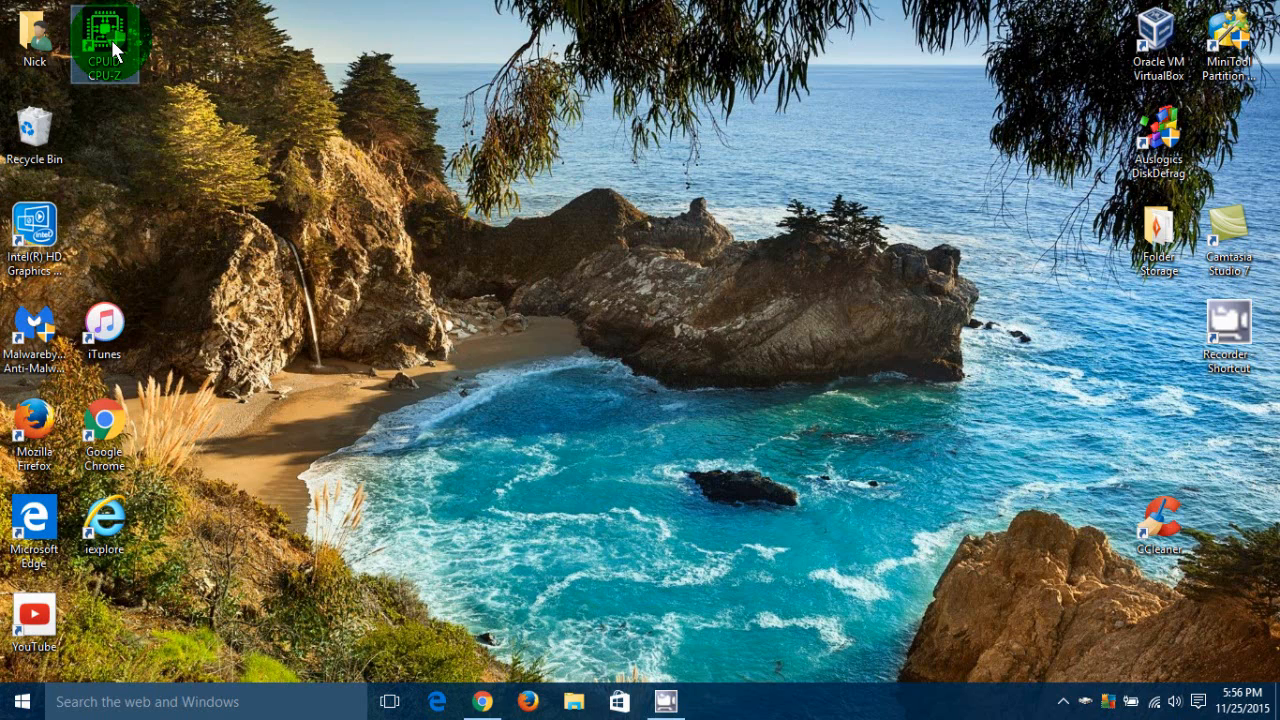
Step: Launch CPU-Z from its new desktop shortcut
{"action": "double_click", "coordinate": [104, 44]}
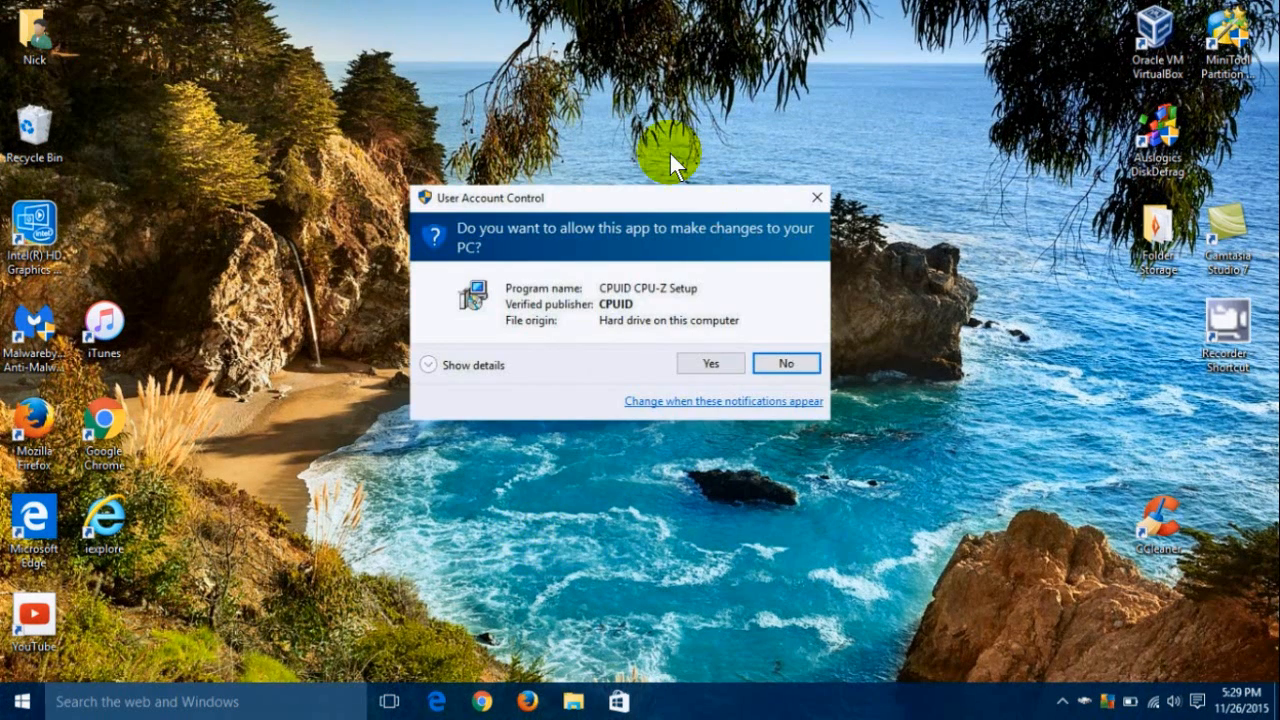
{"action": "mouse_move", "coordinate": [520, 256]}
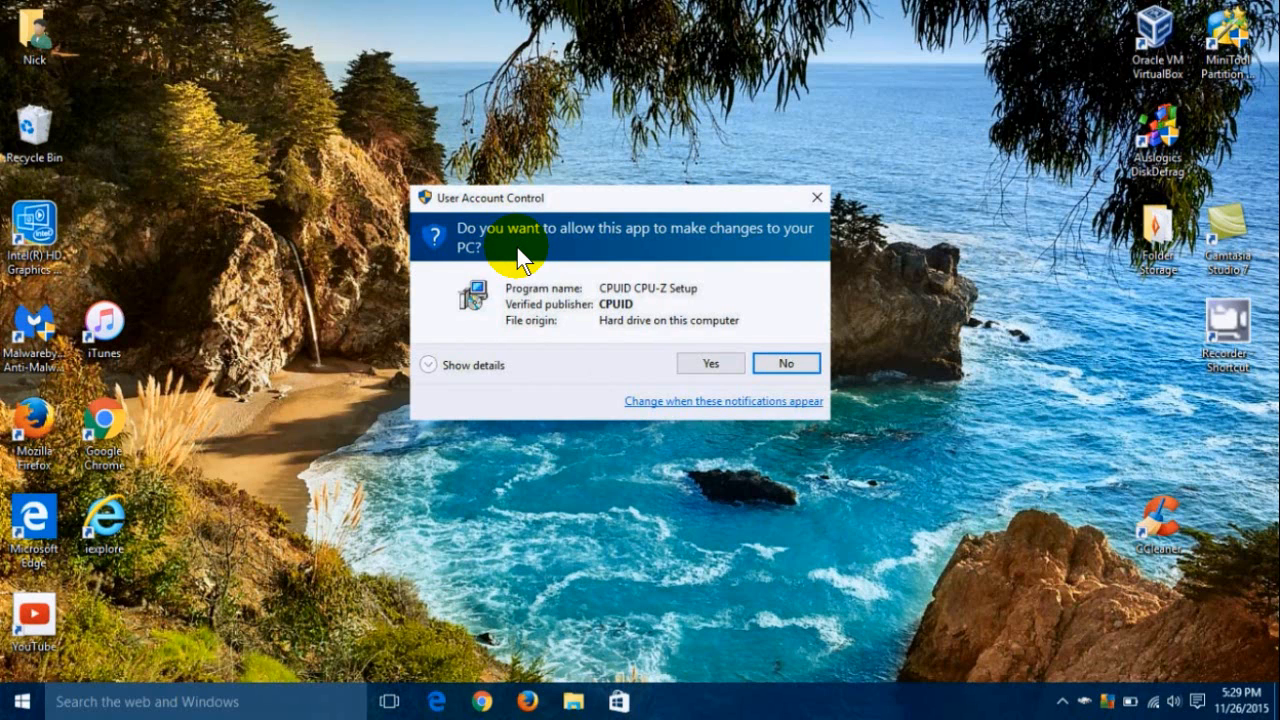
{"action": "mouse_move", "coordinate": [524, 260]}
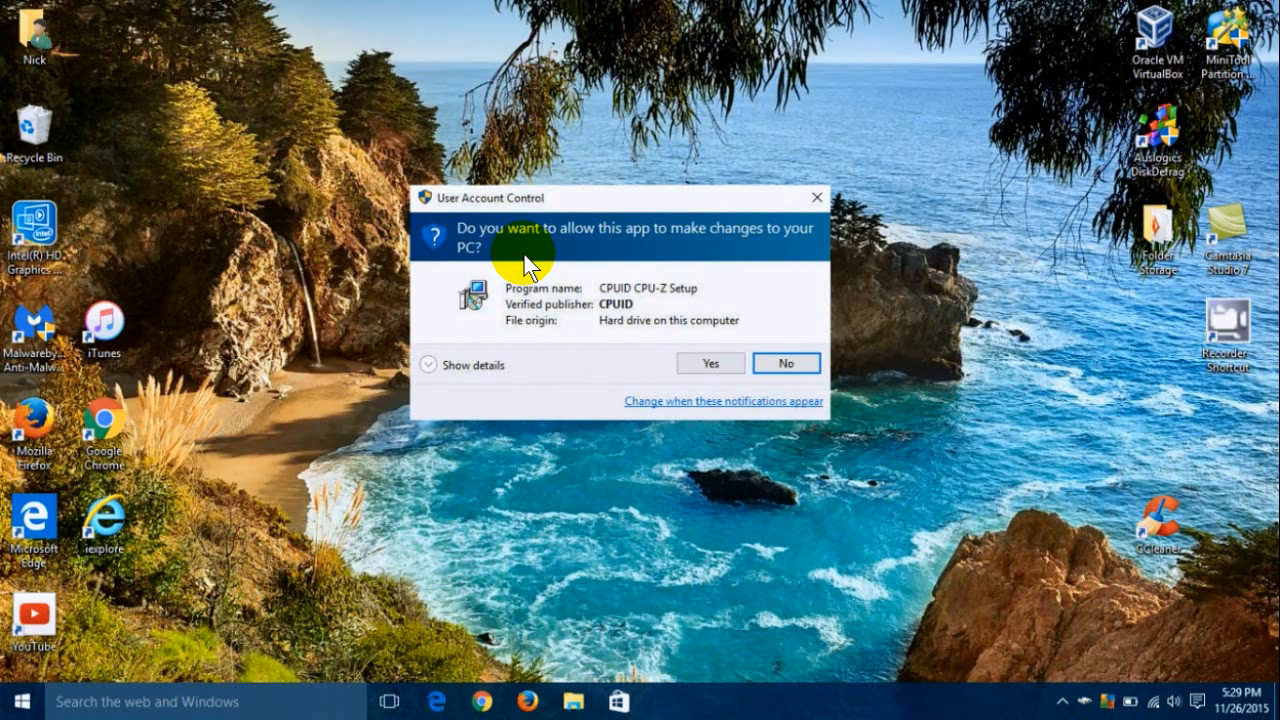
{"action": "mouse_move", "coordinate": [708, 436]}
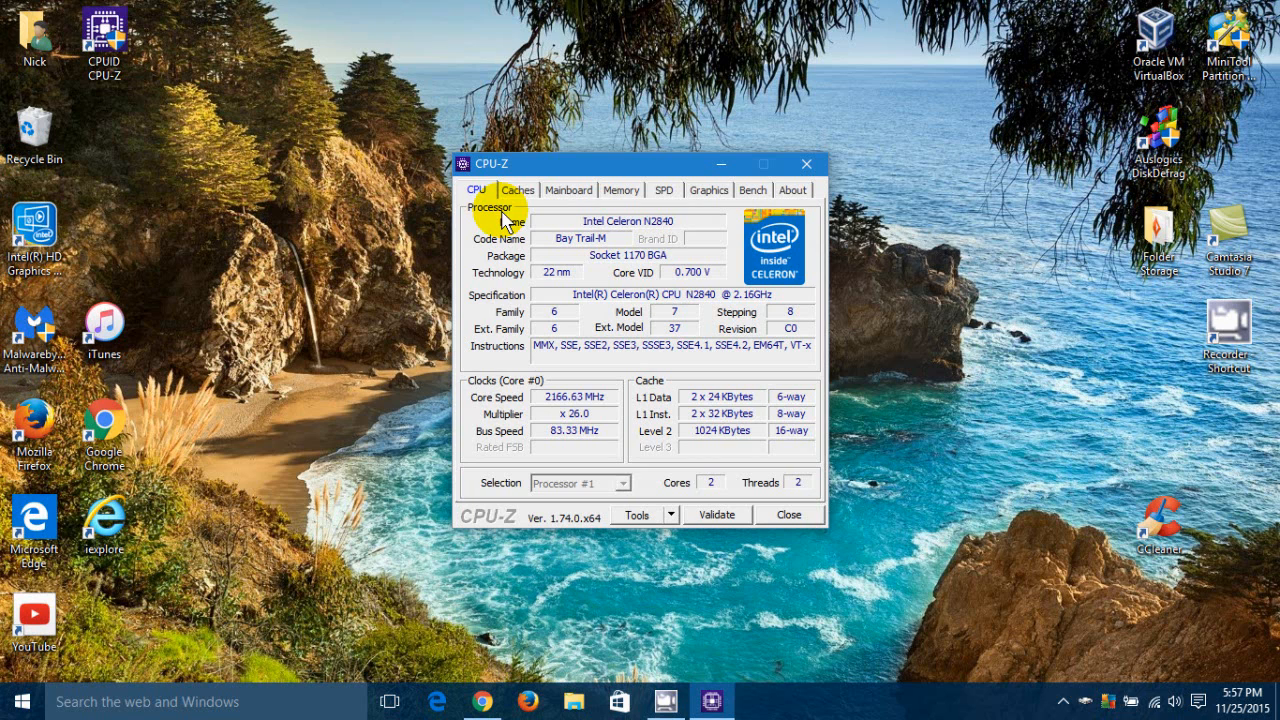
Step: Review the Caches, Mainboard, Memory, SPD and Graphics (Intel HD Graphics) details in turn
{"action": "left_click", "coordinate": [516, 190]}
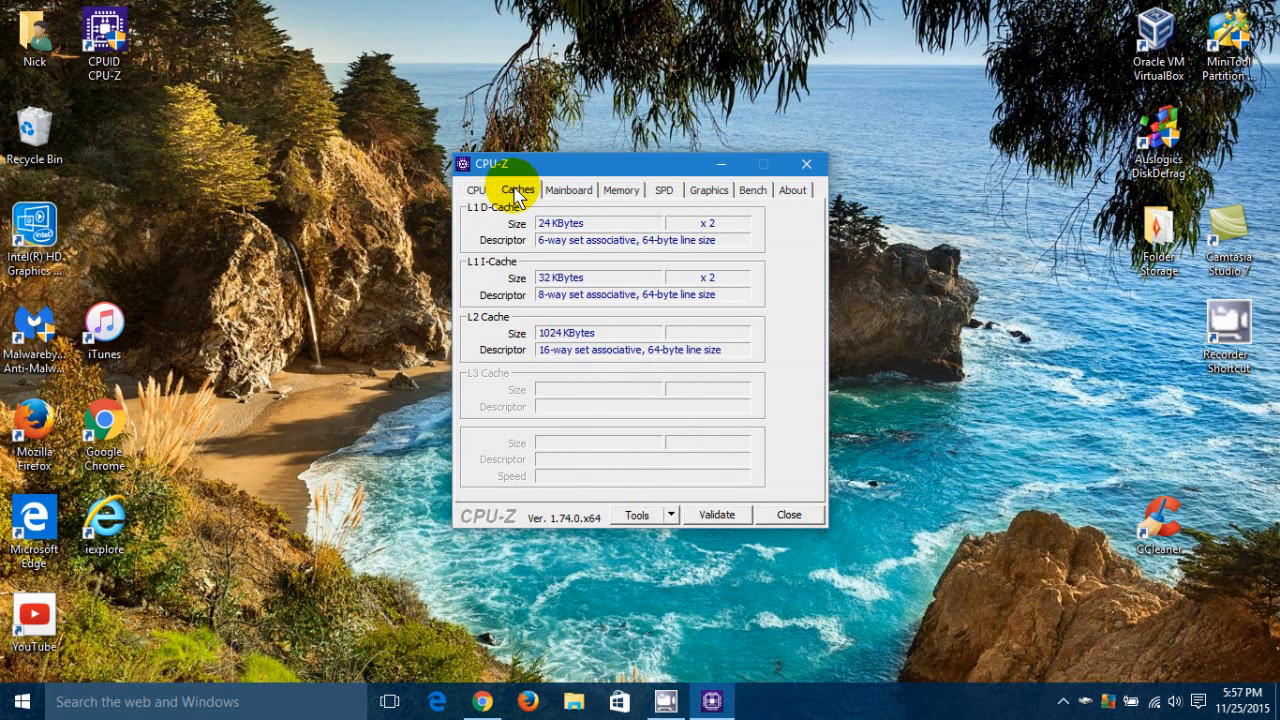
{"action": "left_click", "coordinate": [568, 190]}
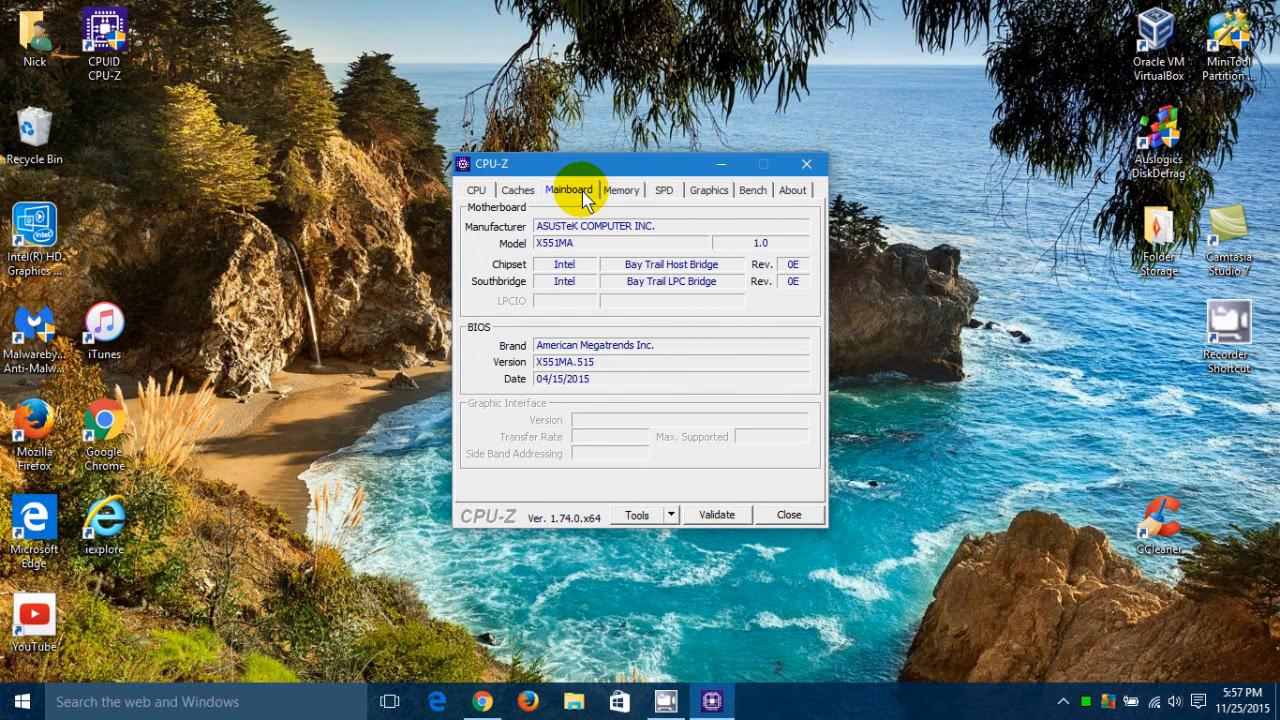
{"action": "mouse_move", "coordinate": [630, 210]}
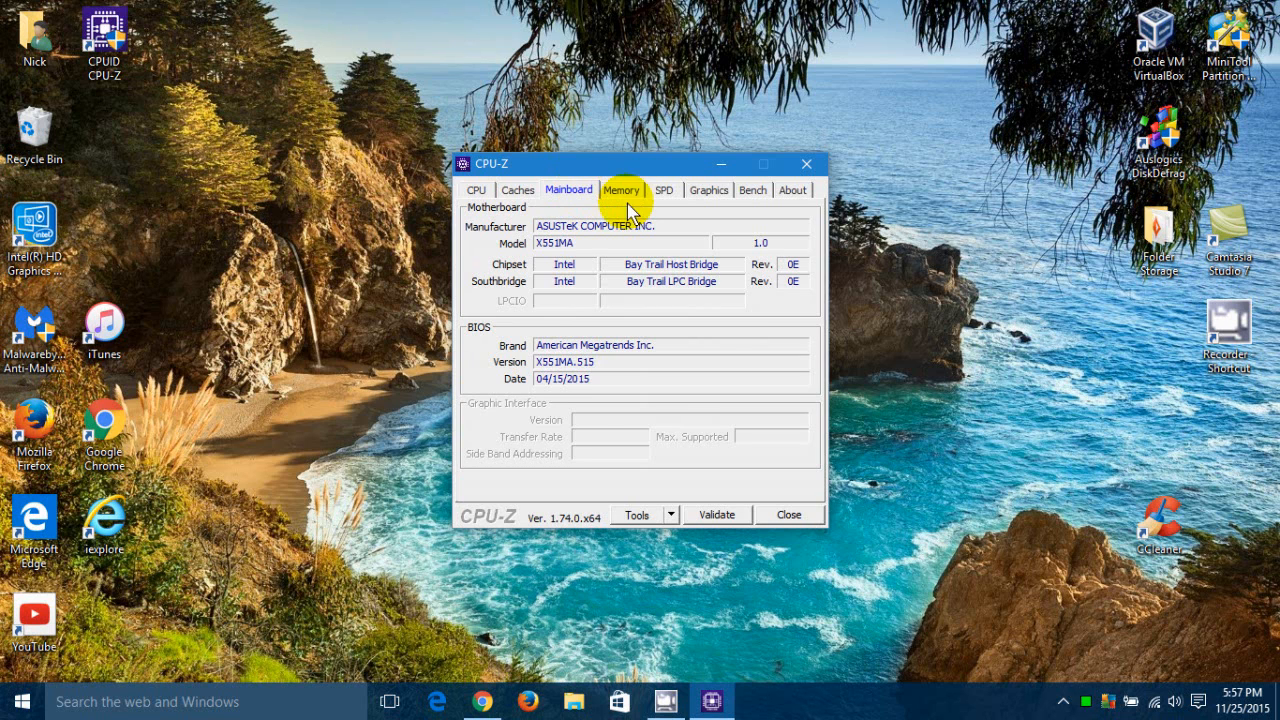
{"action": "left_click", "coordinate": [620, 190]}
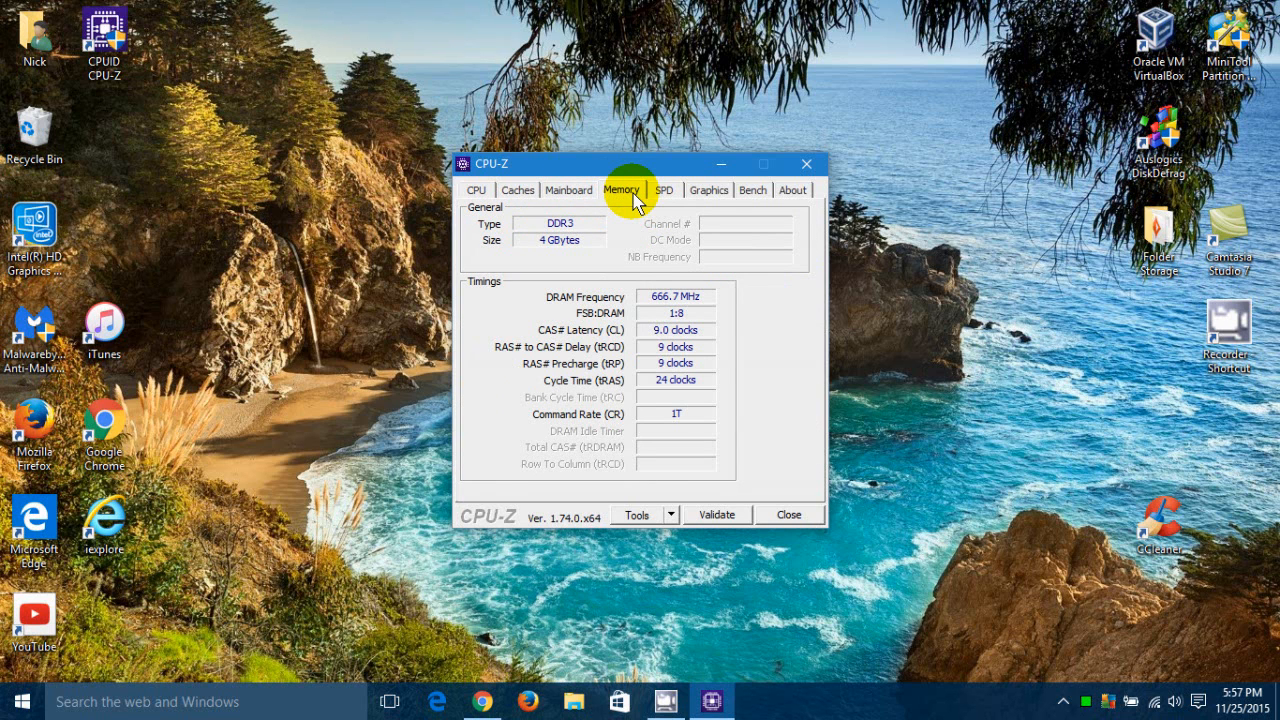
{"action": "left_click", "coordinate": [664, 190]}
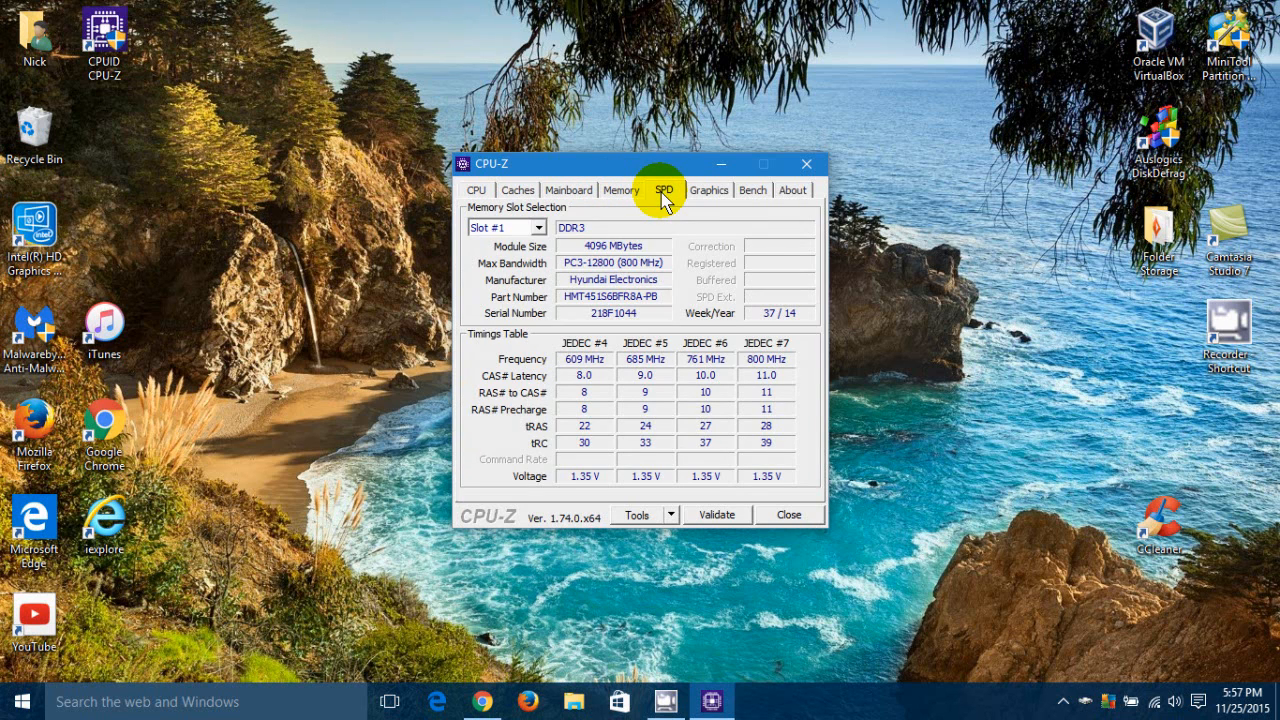
{"action": "left_click", "coordinate": [708, 190]}
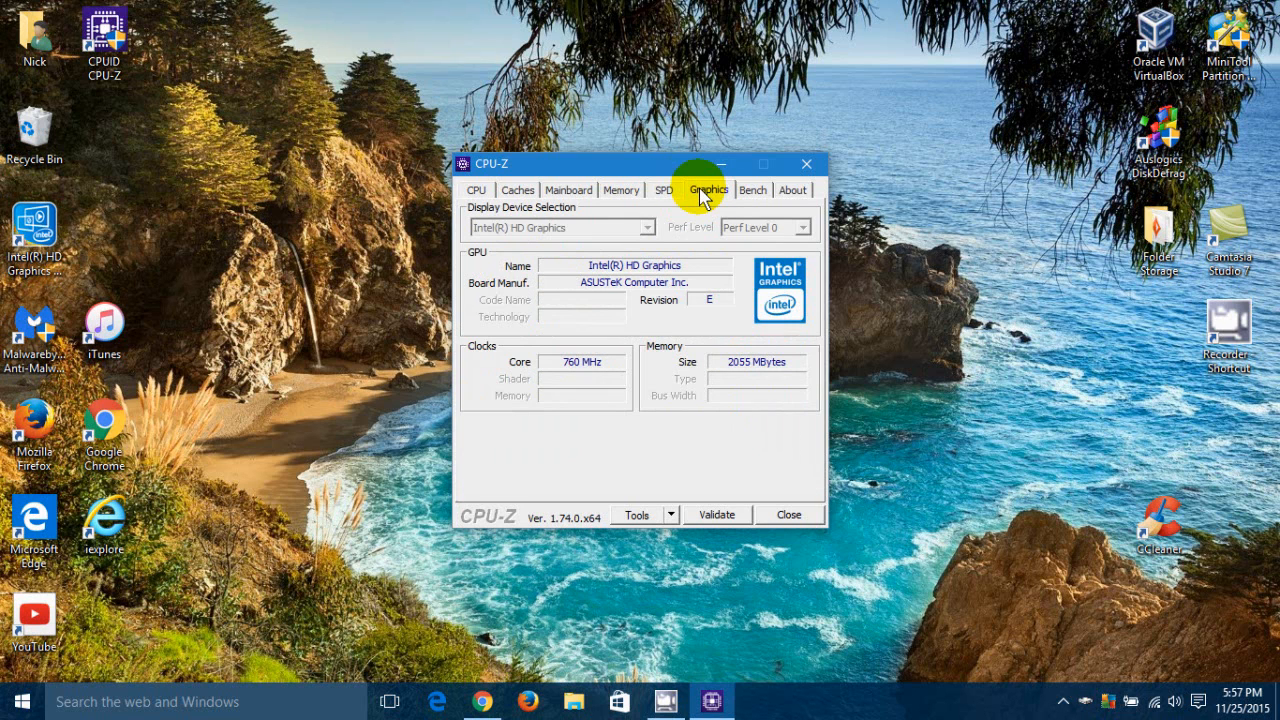
{"action": "mouse_move", "coordinate": [742, 212]}
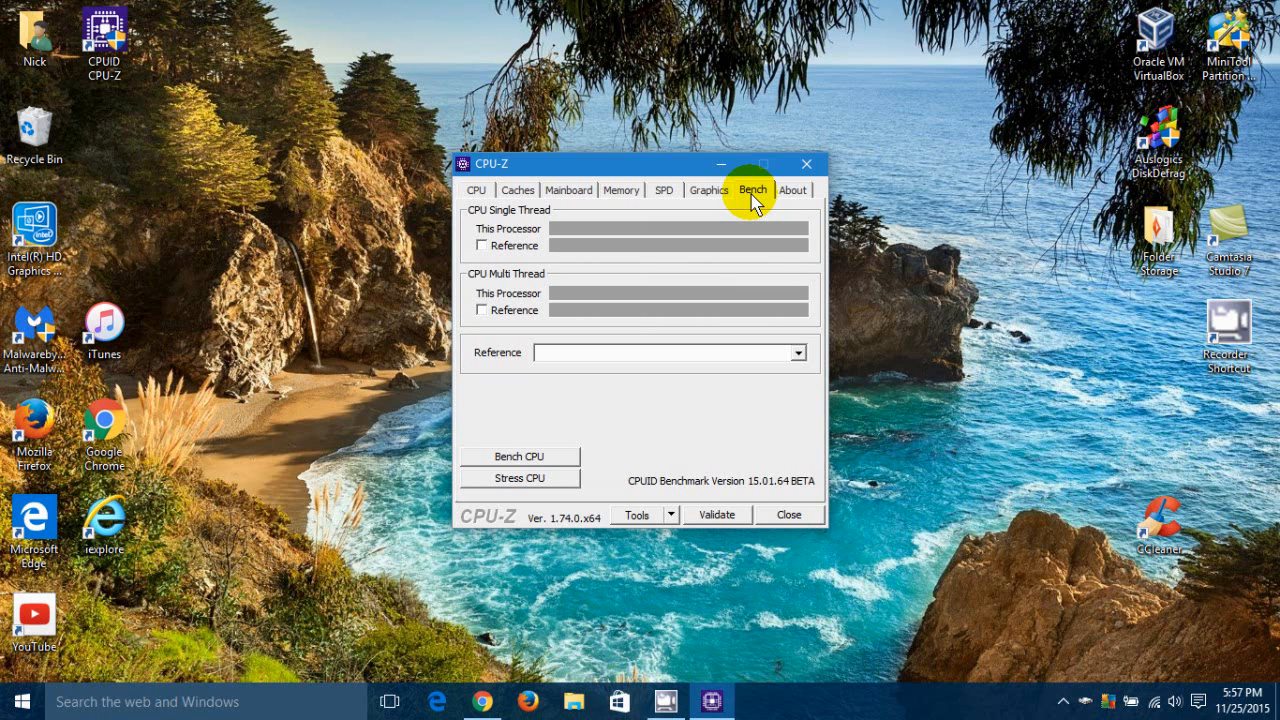
Step: View the About page and the Tools report list, then close CPU-Z to the desktop
{"action": "left_click", "coordinate": [792, 190]}
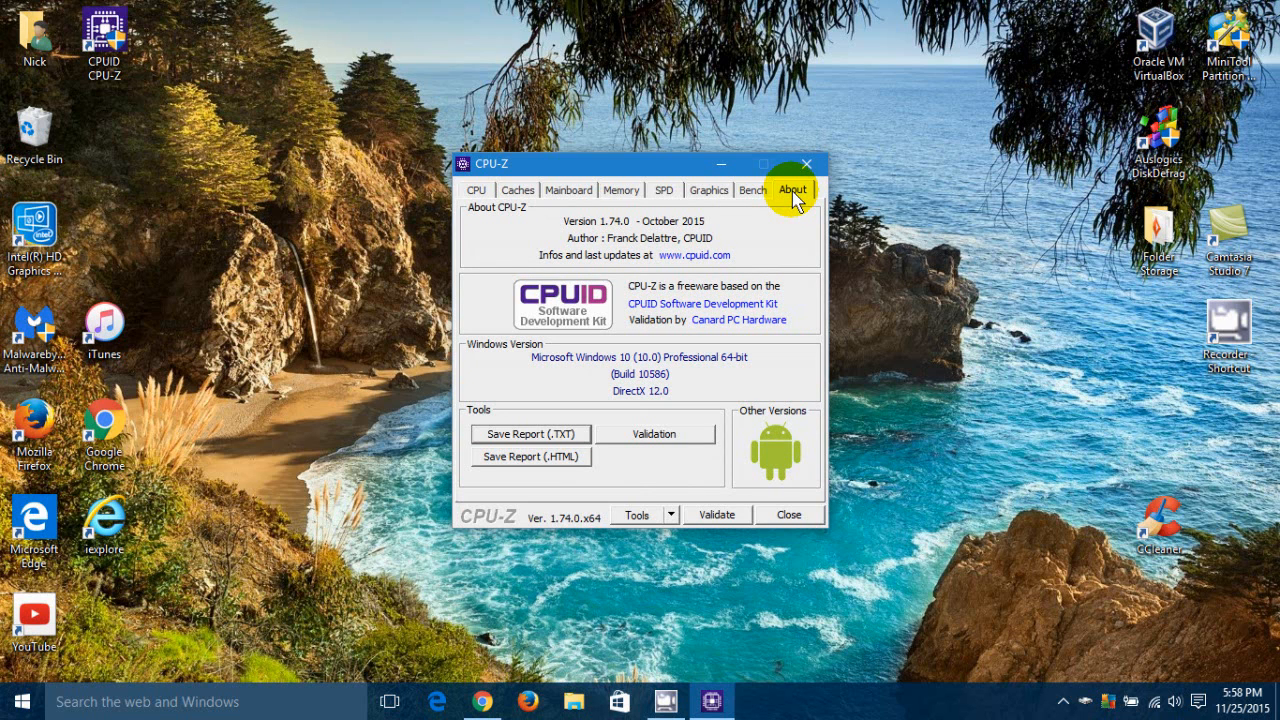
{"action": "mouse_move", "coordinate": [680, 248]}
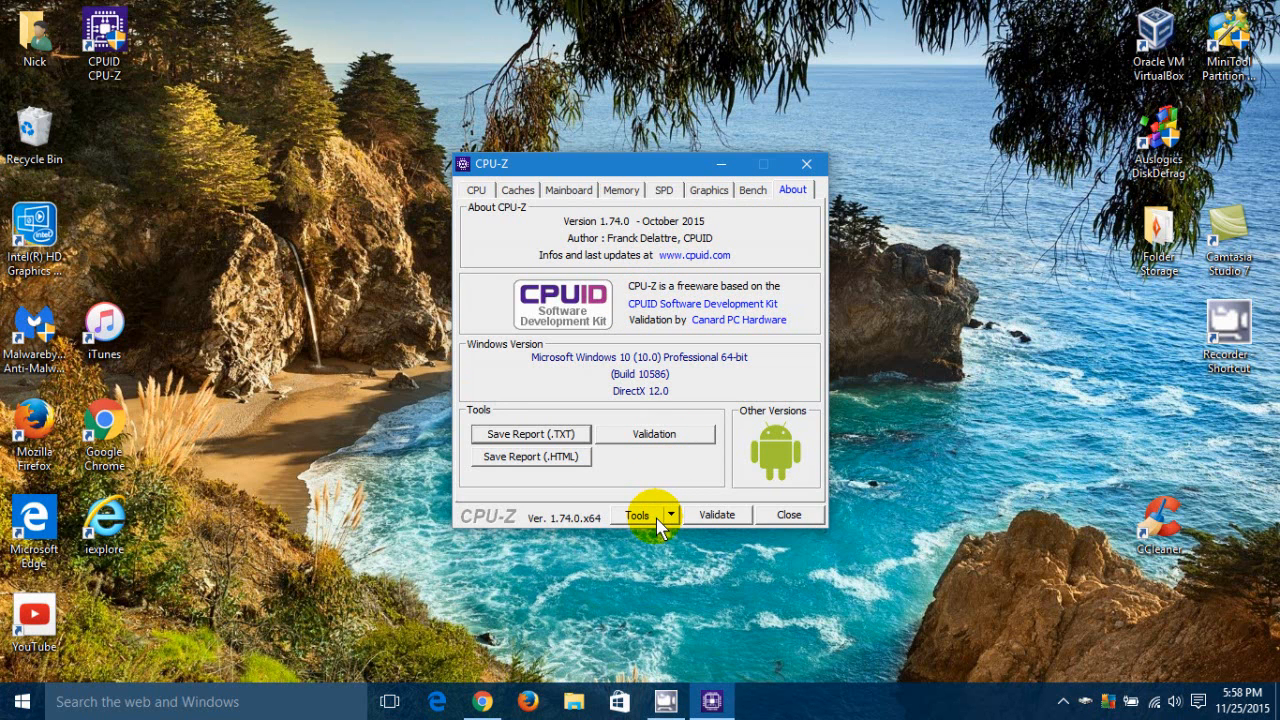
{"action": "left_click", "coordinate": [672, 514]}
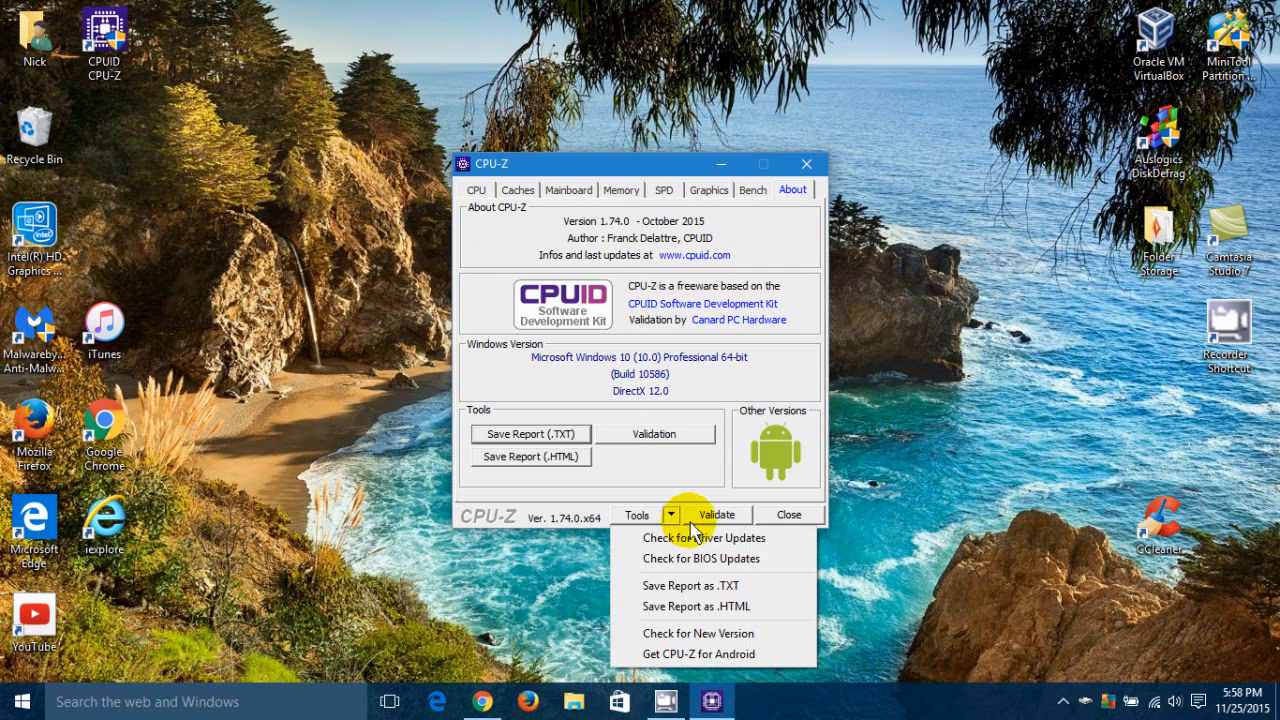
{"action": "mouse_move", "coordinate": [784, 514]}
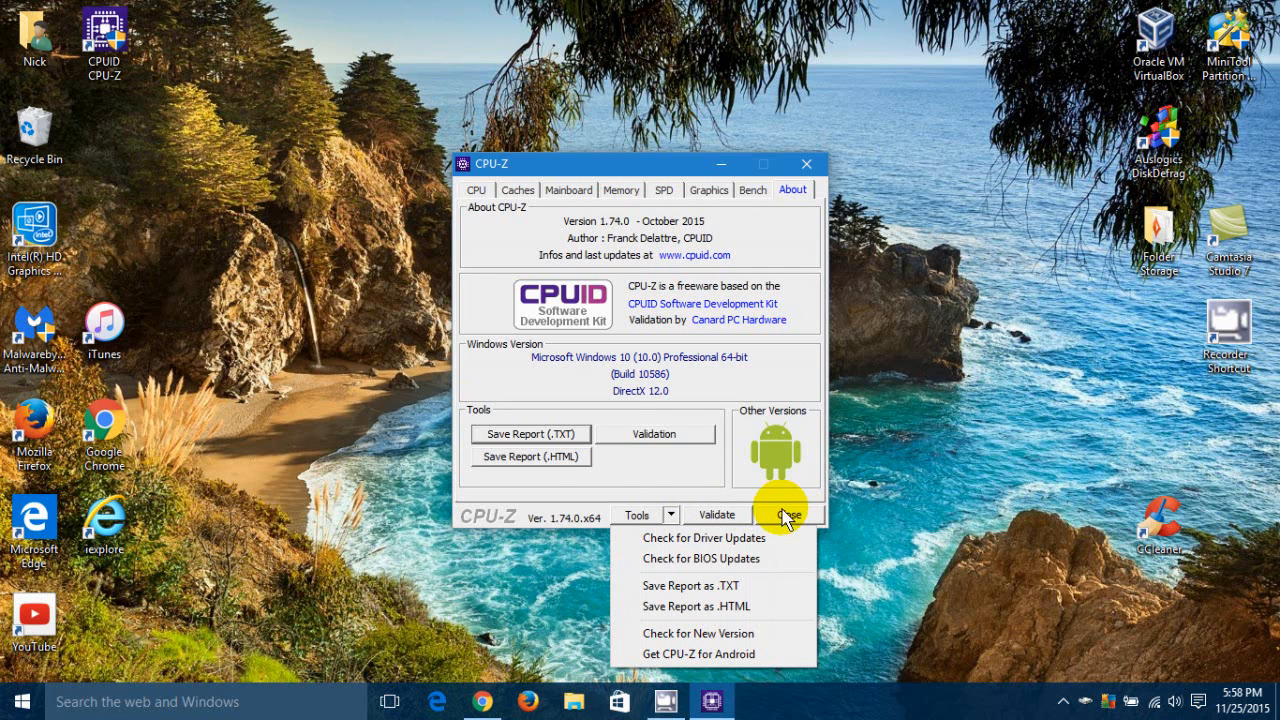
{"action": "left_click", "coordinate": [788, 514]}
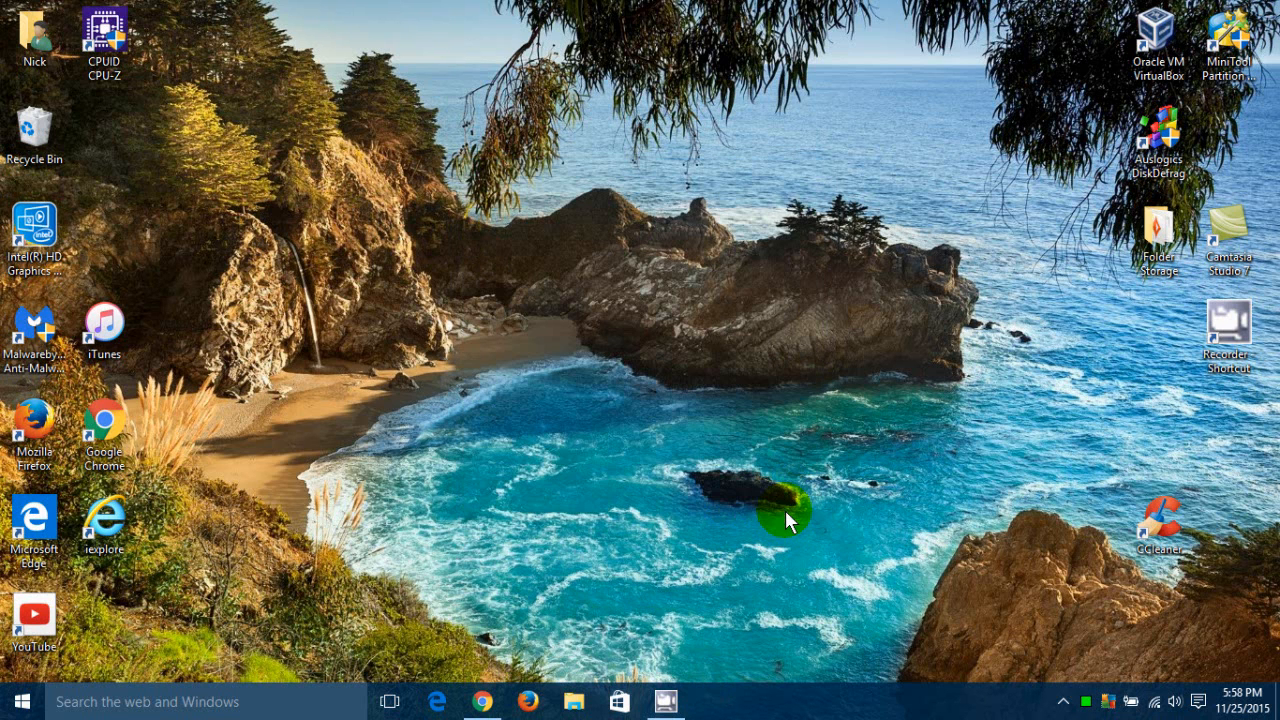
{"action": "mouse_move", "coordinate": [700, 216]}
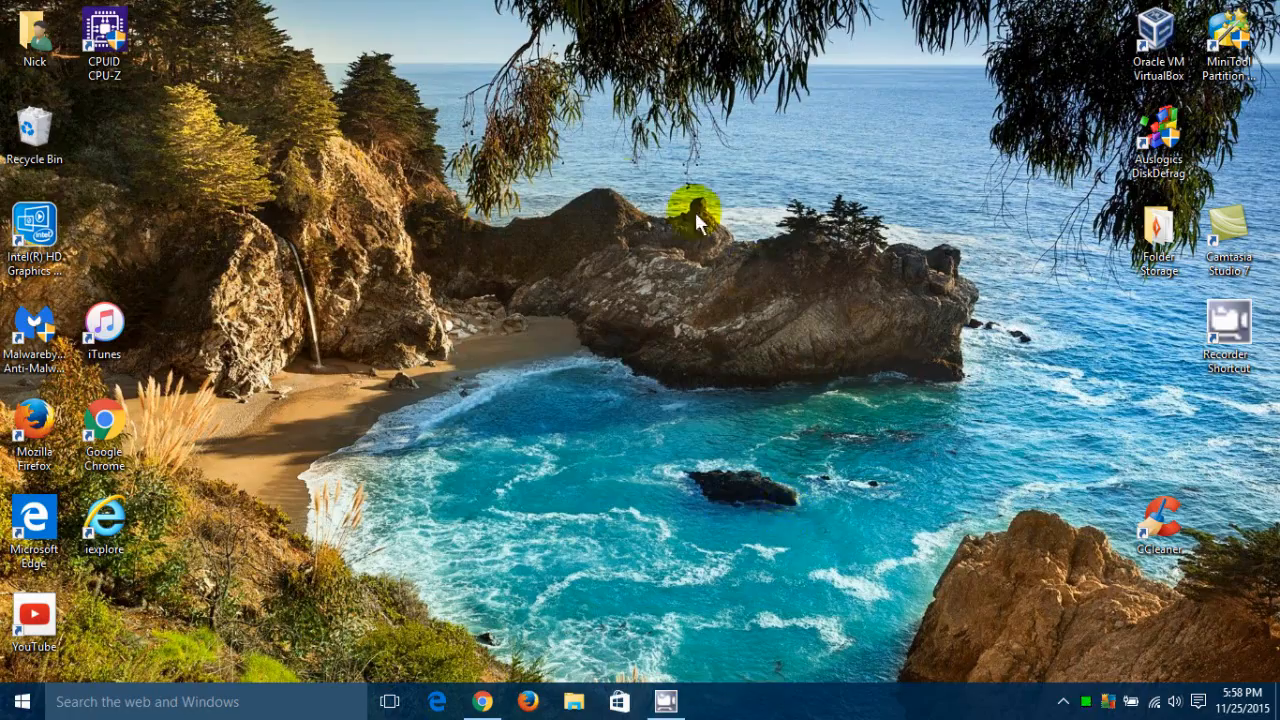